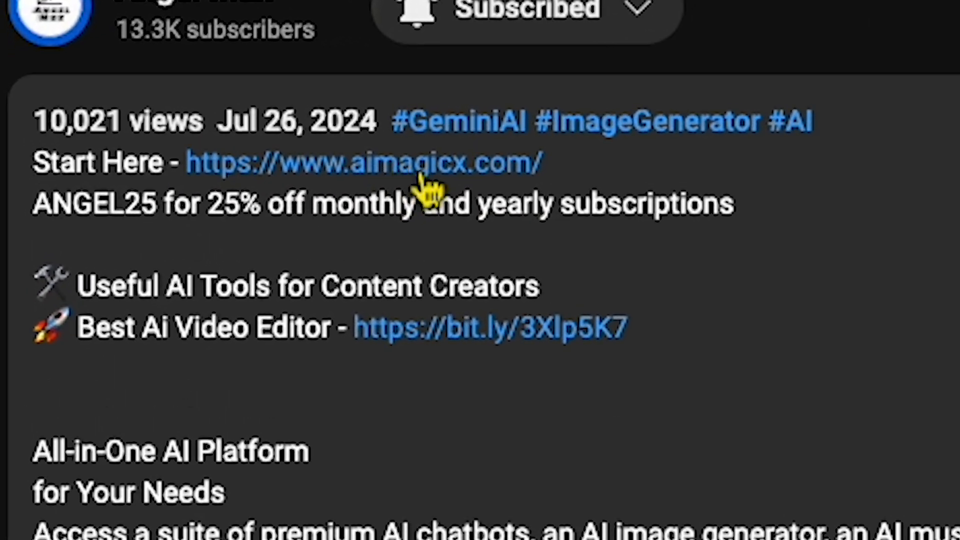
- Open aimagicx.com from the YouTube description link and look over its Solutions menu
left_click(365, 163)
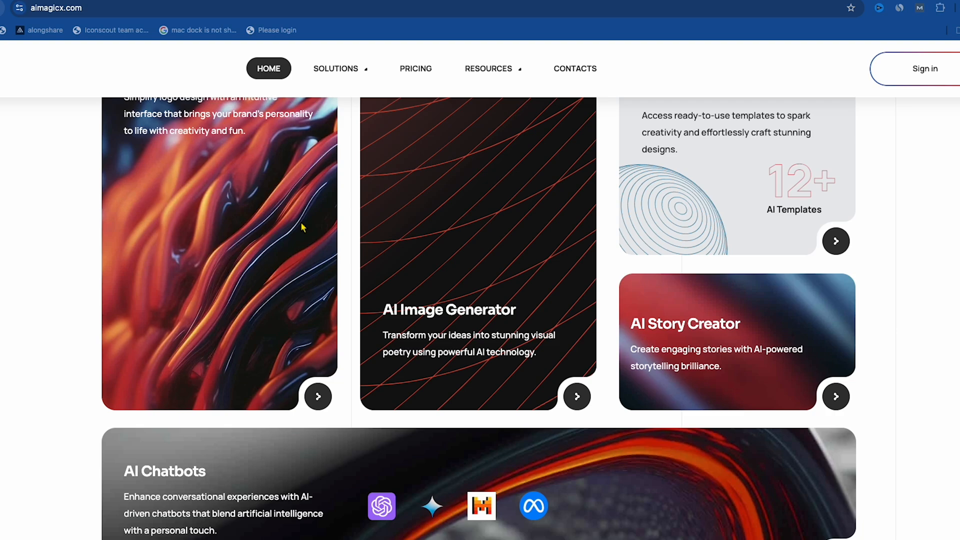
scroll("up", 3)
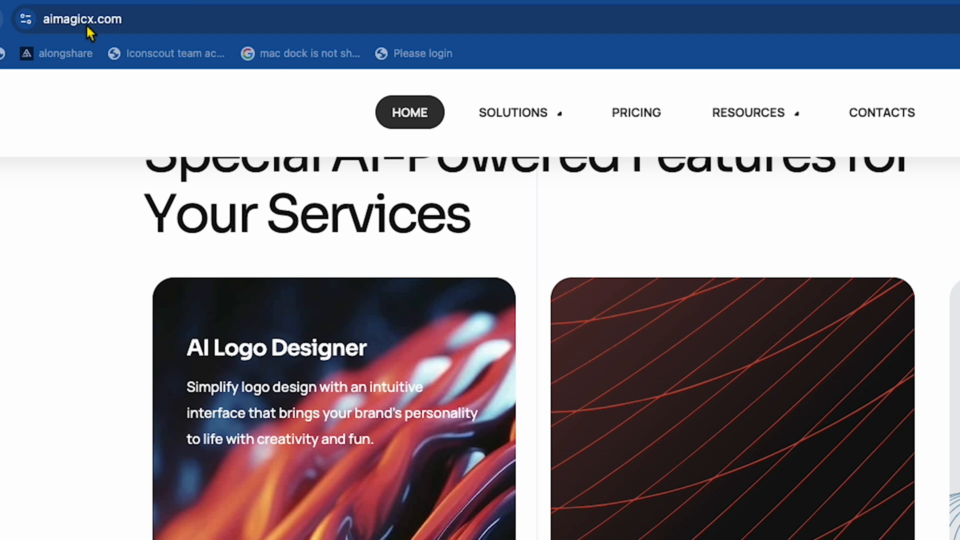
left_click(513, 112)
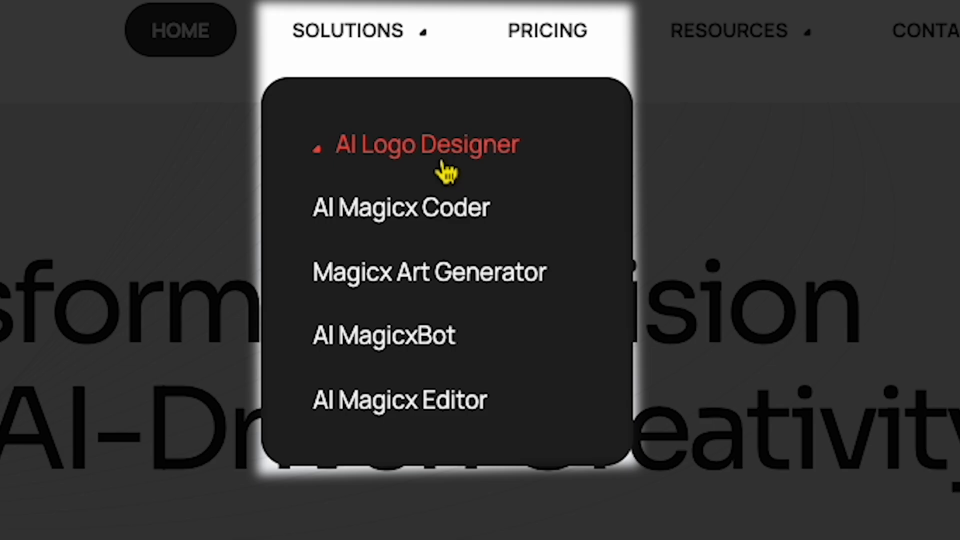
- Sign in, open AI Logo Designer and generate a Monogram phoenix logo on navy blue
left_click(427, 144)
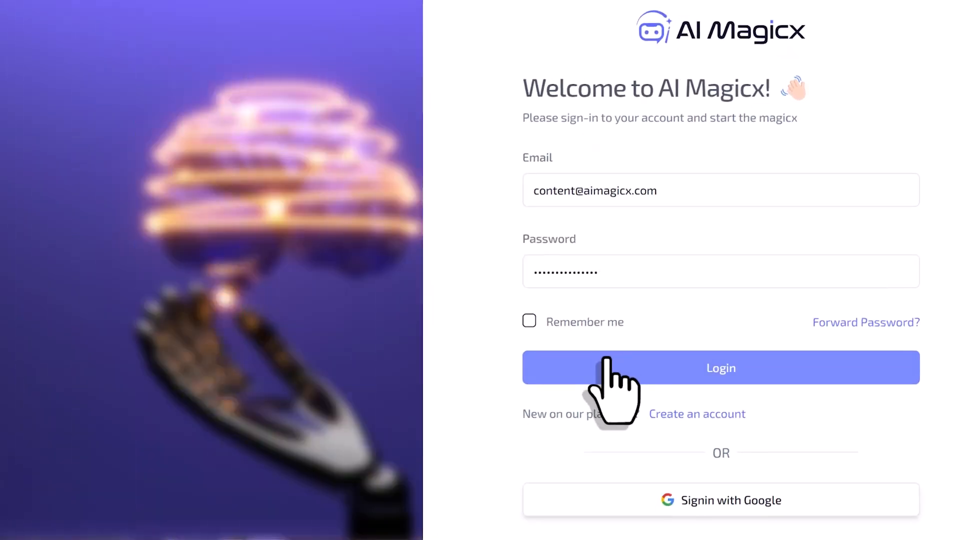
left_click(721, 368)
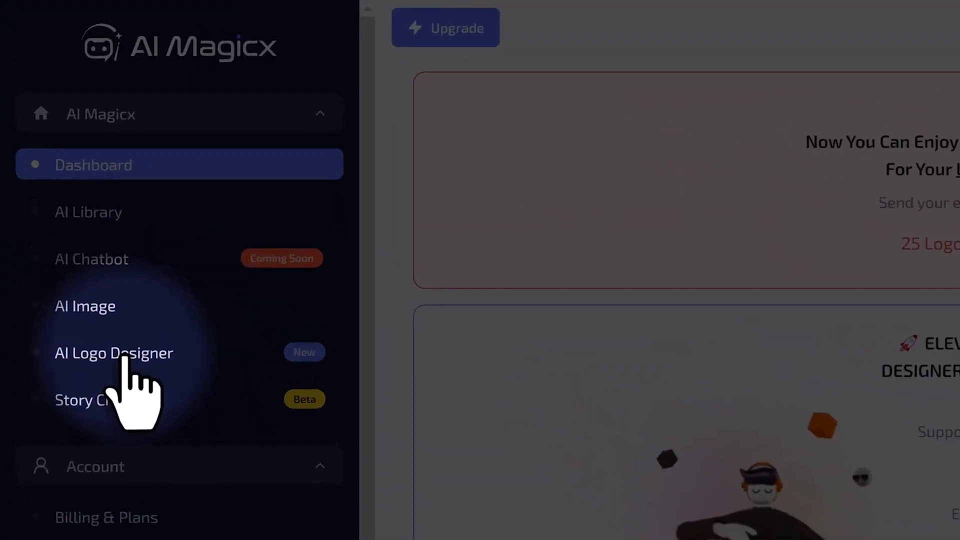
left_click(113, 352)
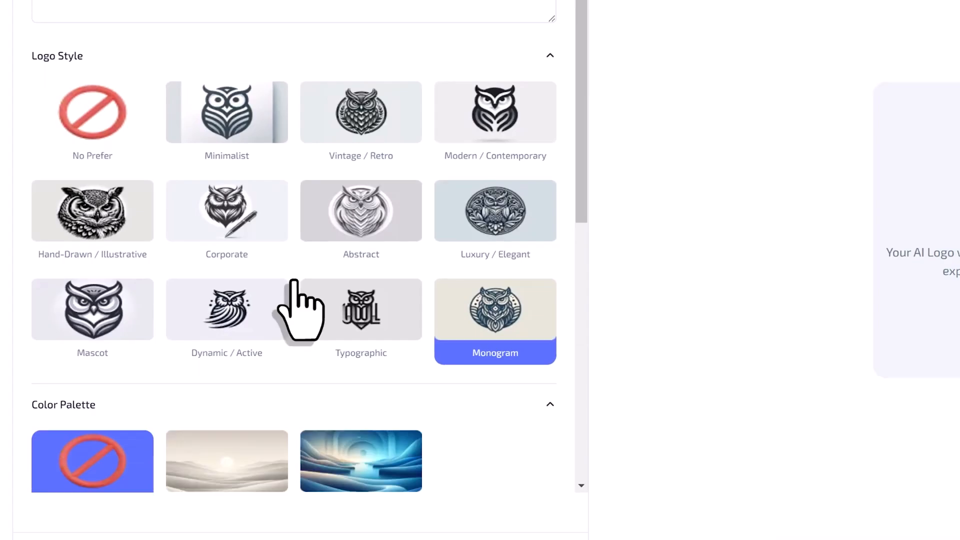
left_click(504, 422)
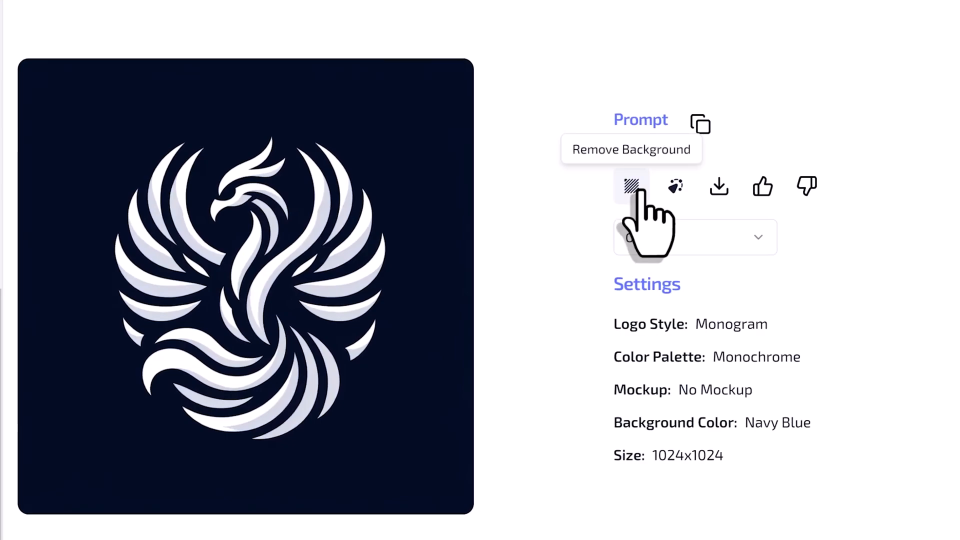
mouse_move(718, 187)
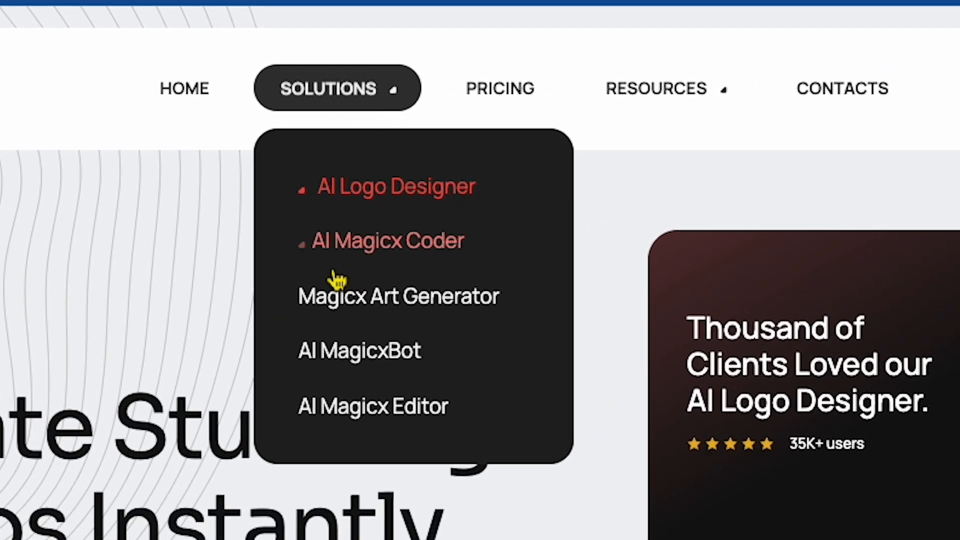
mouse_move(390, 264)
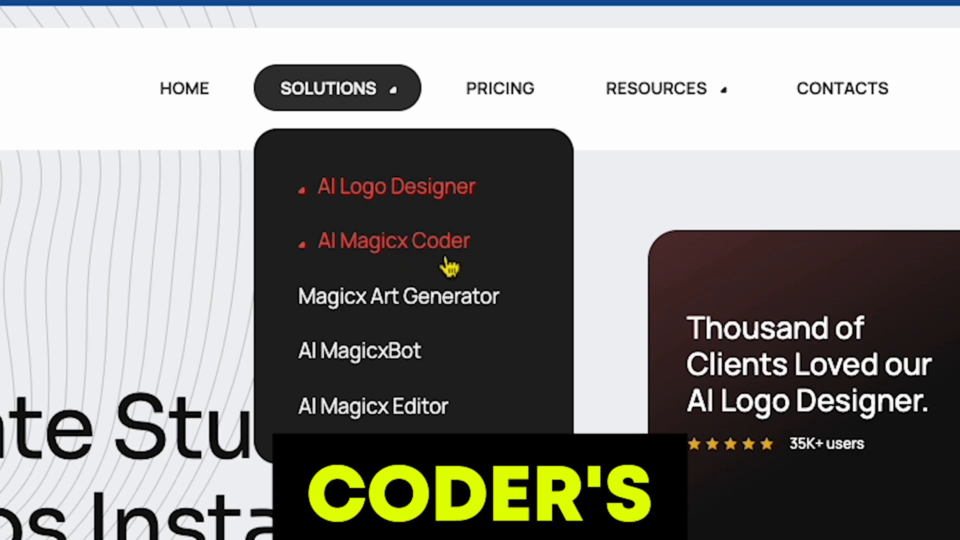
- Browse the AI Magicx Coder page's key features and start its free trial
left_click(394, 241)
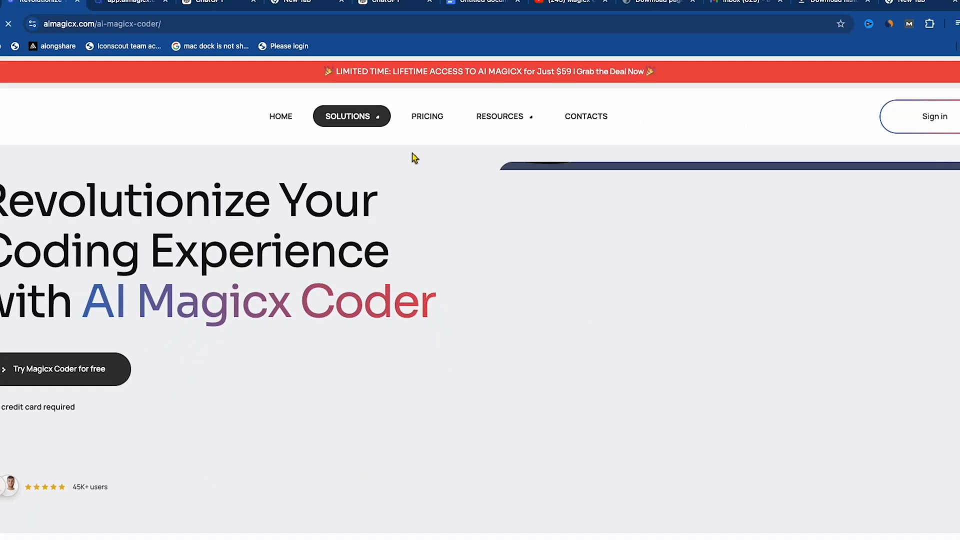
scroll("down", 3)
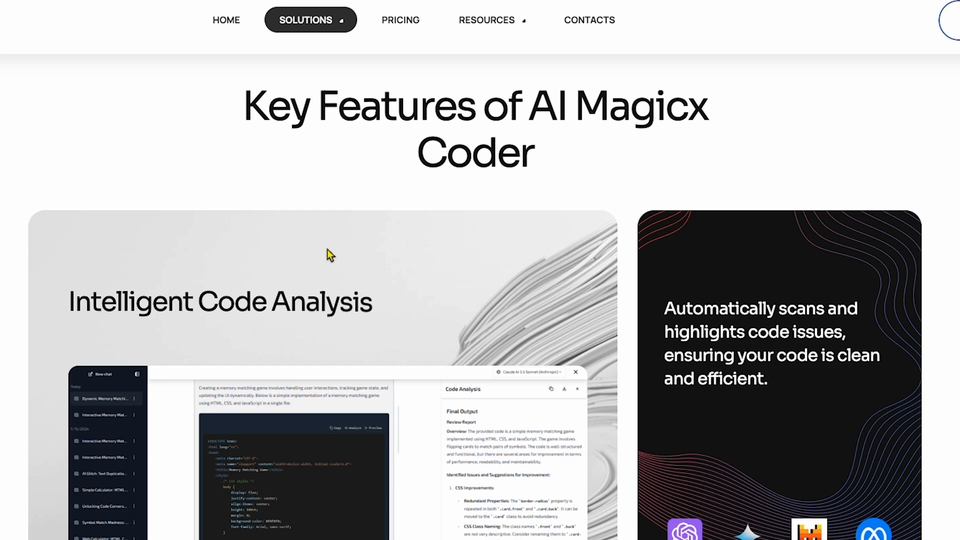
scroll("down", 3)
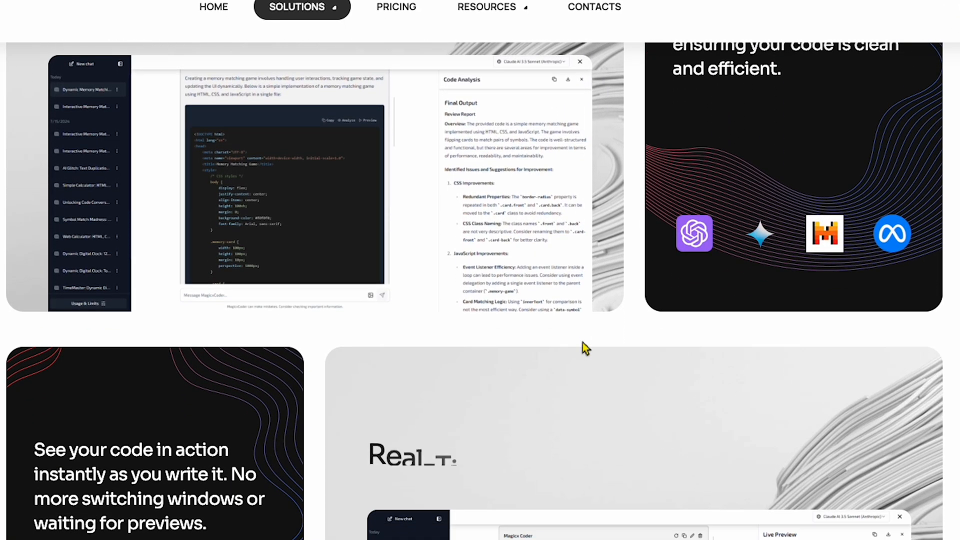
scroll("up", 3)
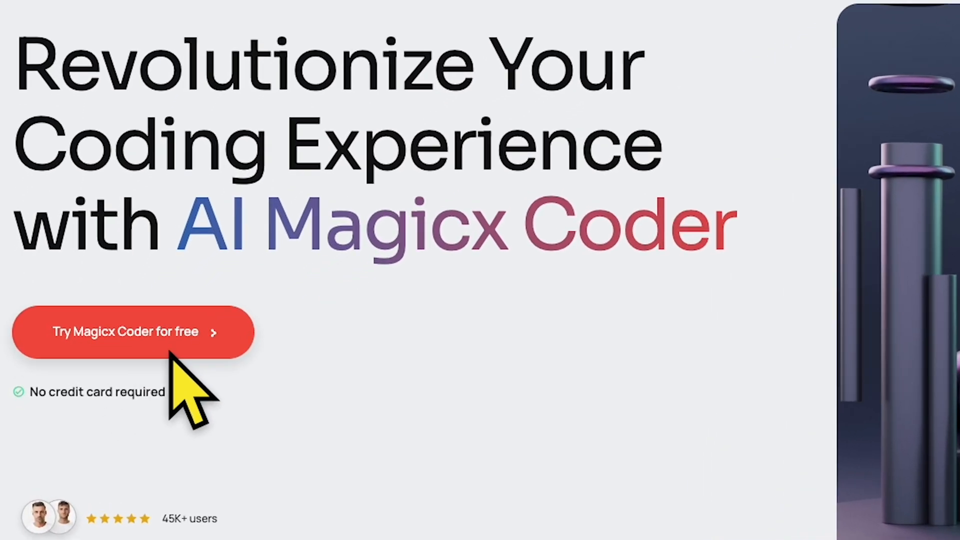
left_click(133, 332)
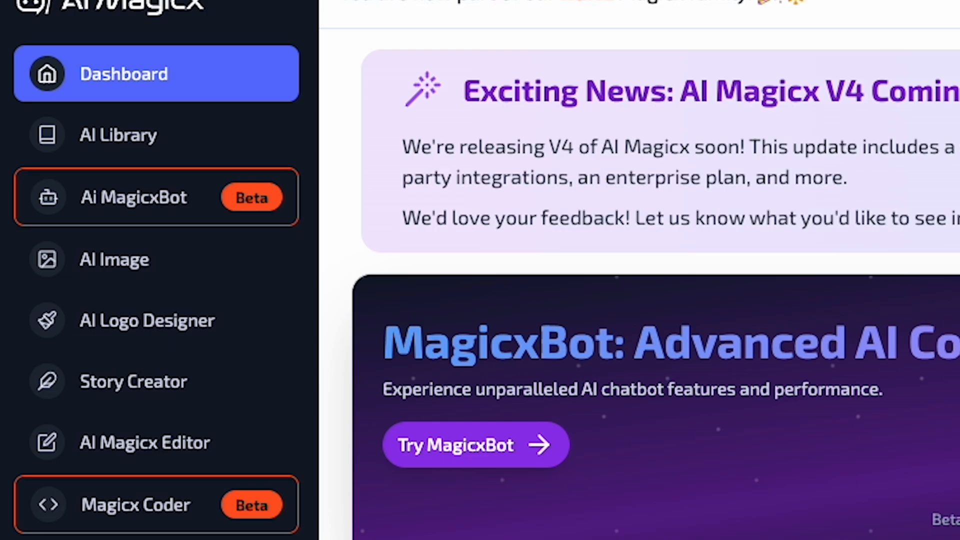
mouse_move(141, 337)
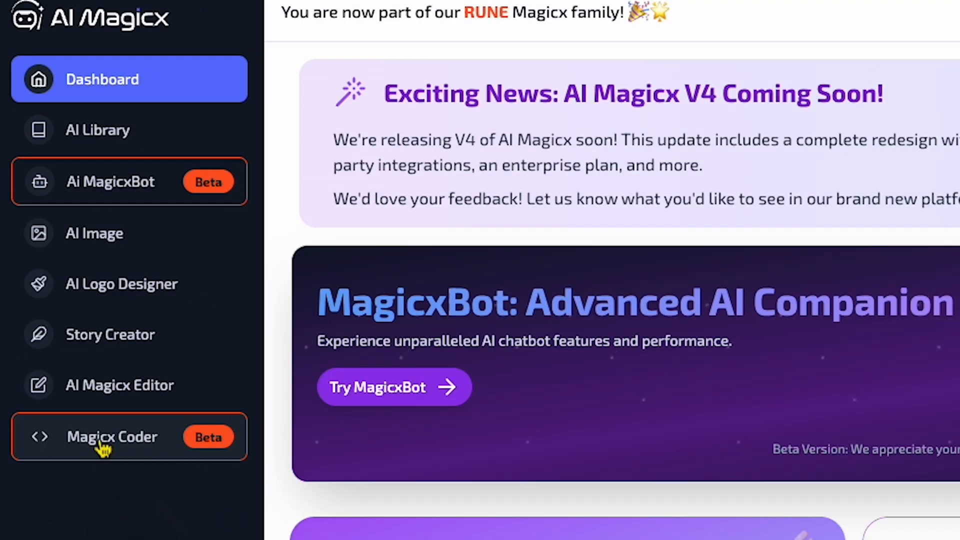
- Open Magicx Coder and view its GPT-4o, Claude and Gemini model options
left_click(112, 437)
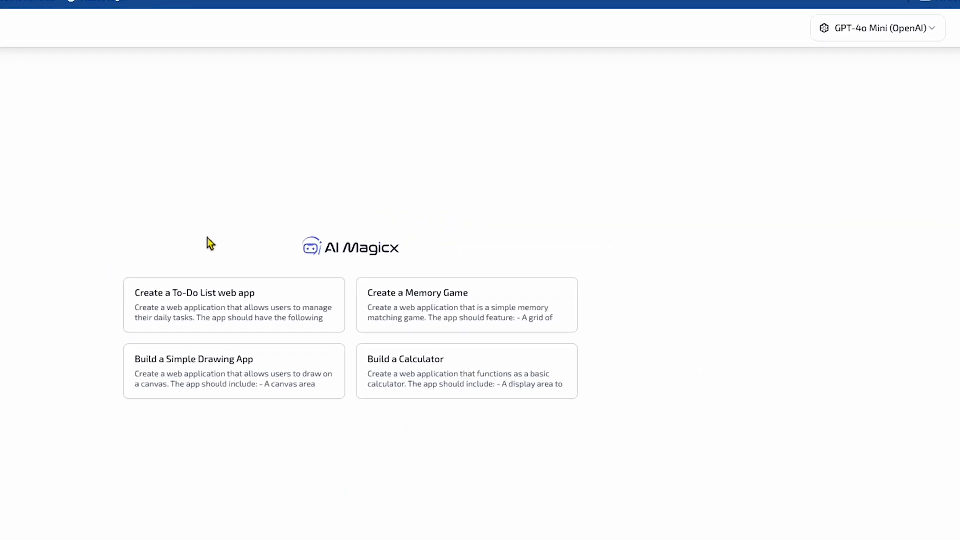
left_click(878, 28)
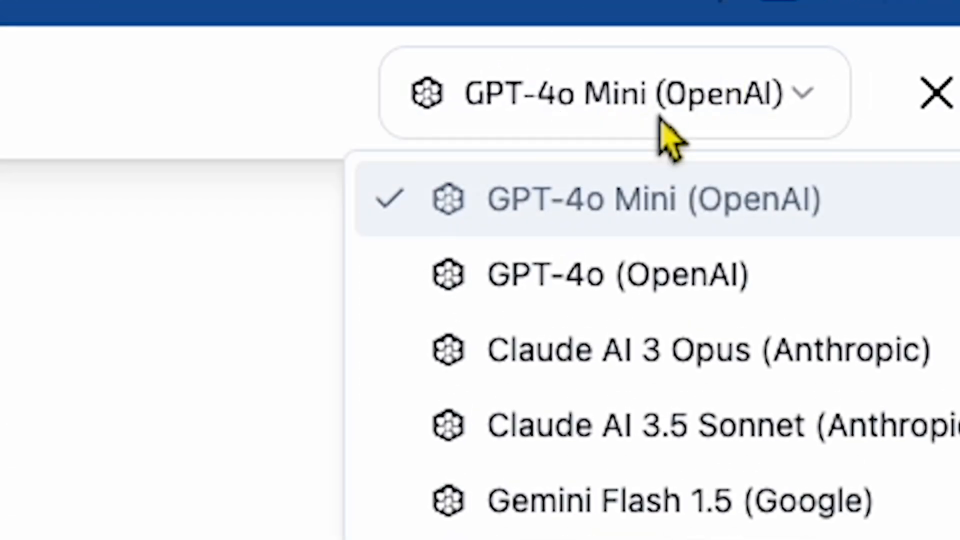
mouse_move(790, 269)
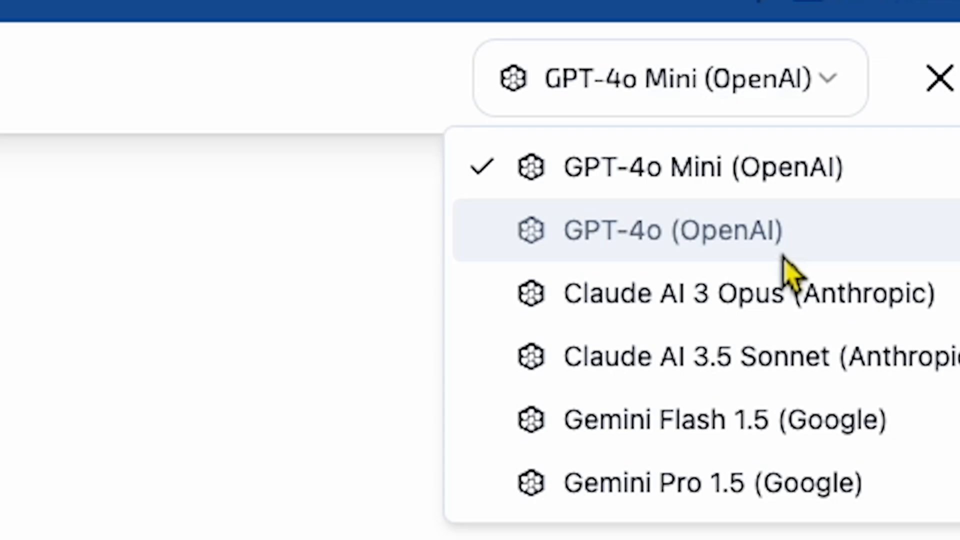
mouse_move(643, 324)
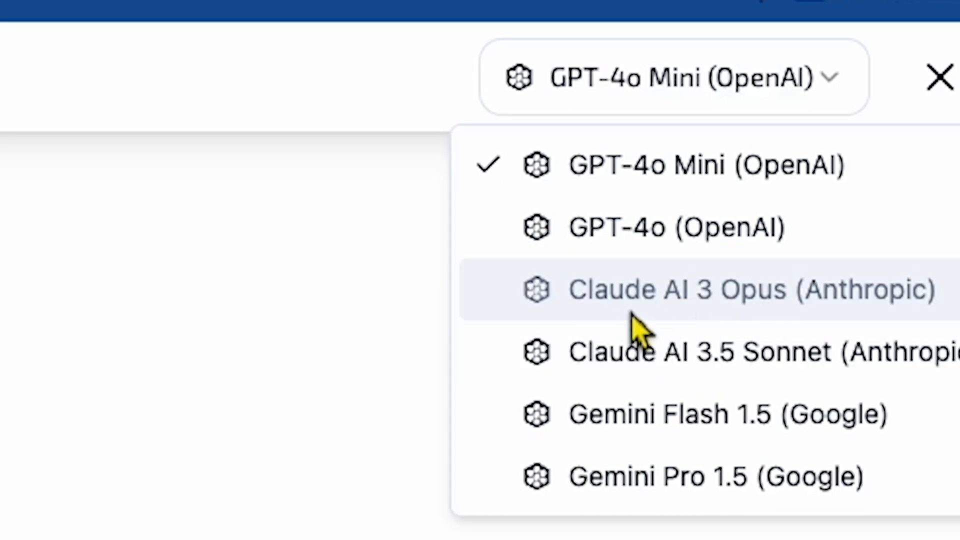
mouse_move(741, 496)
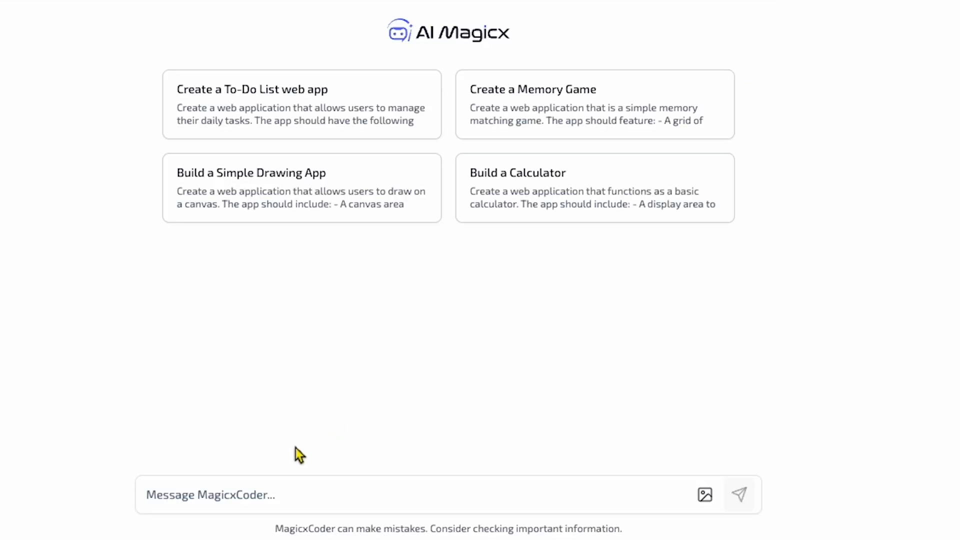
- Send the 'Create a To-Do List web app' prompt and scroll through the generated code
left_click(301, 104)
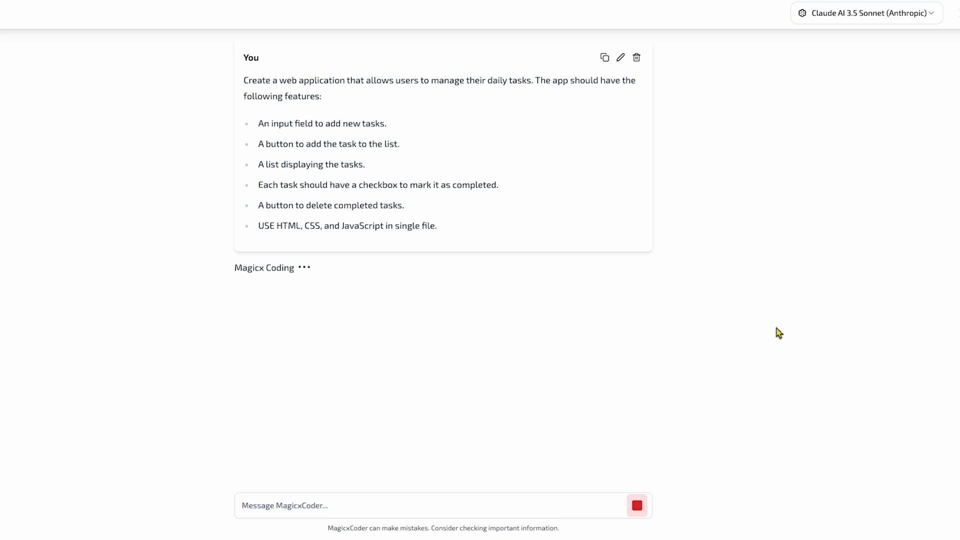
scroll("down", 3)
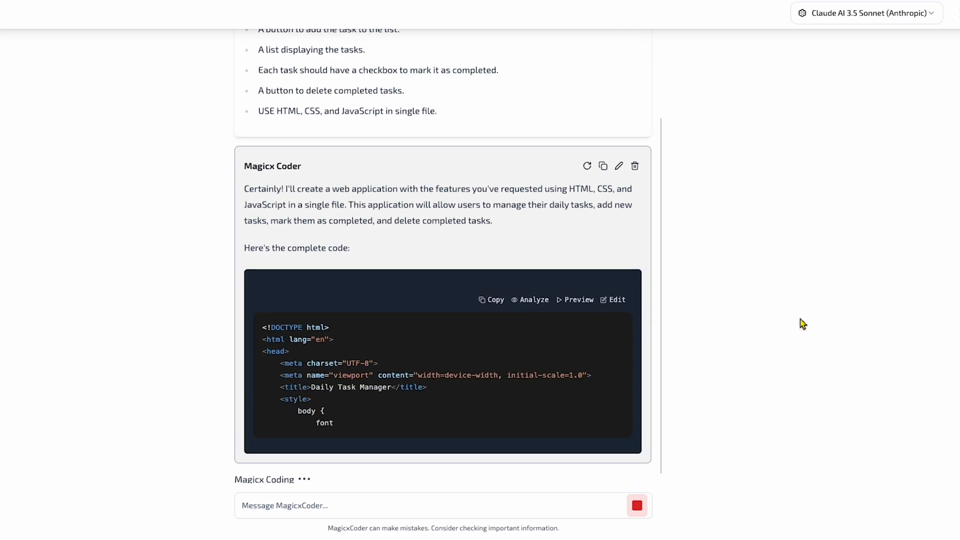
scroll("down", 3)
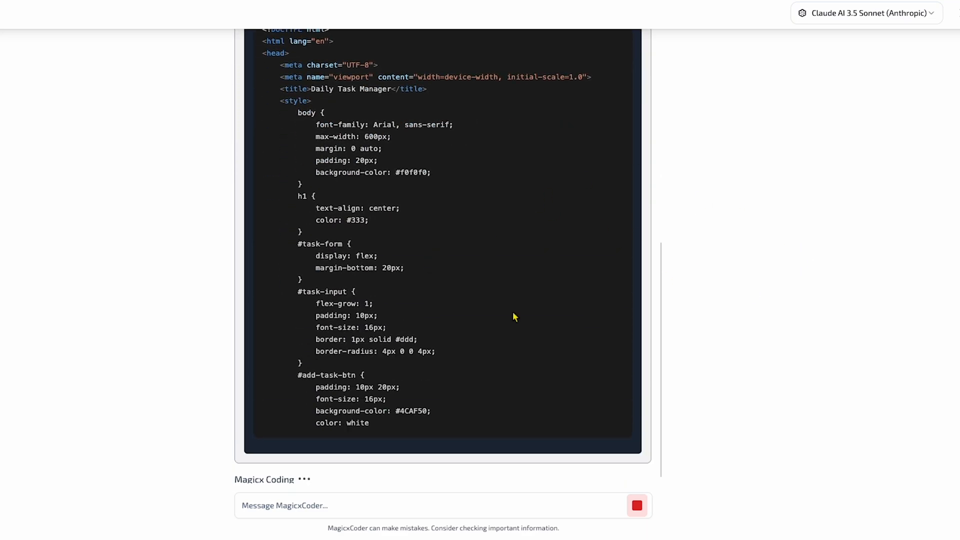
scroll("down", 3)
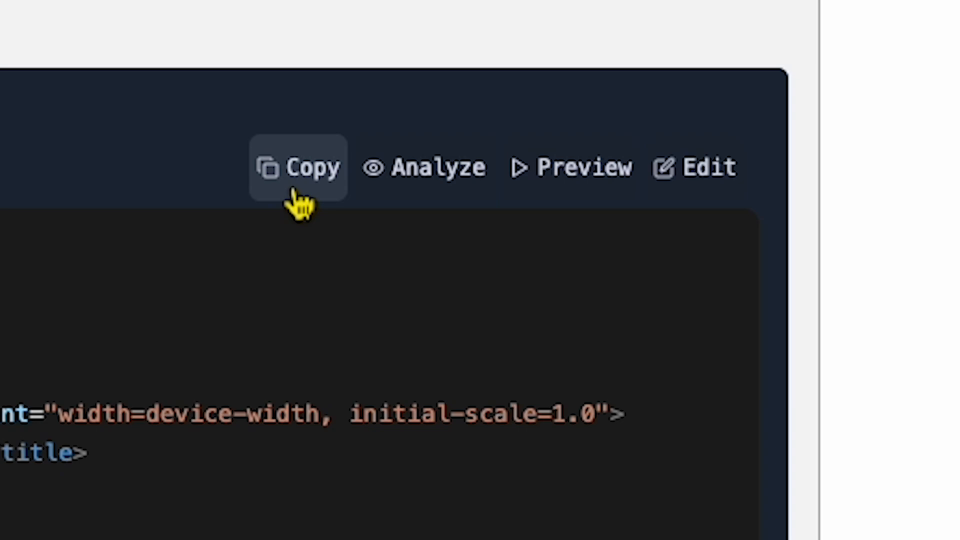
mouse_move(407, 233)
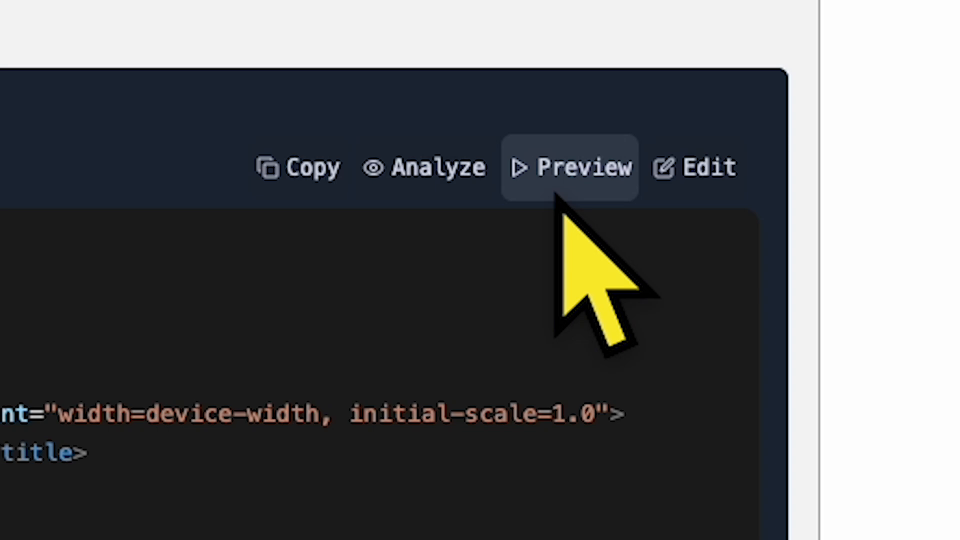
mouse_move(426, 166)
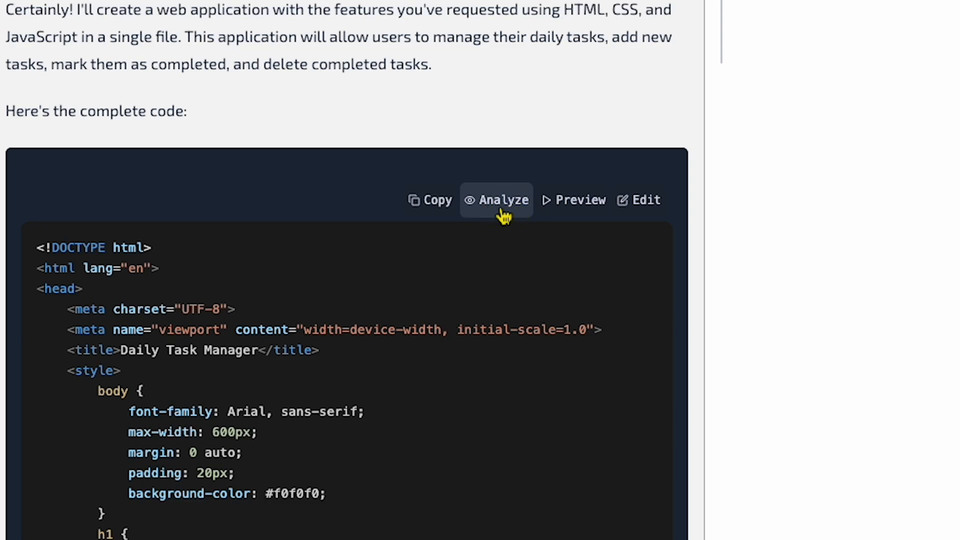
- Analyze the generated code and read through the Daily Task Manager documentation
left_click(497, 200)
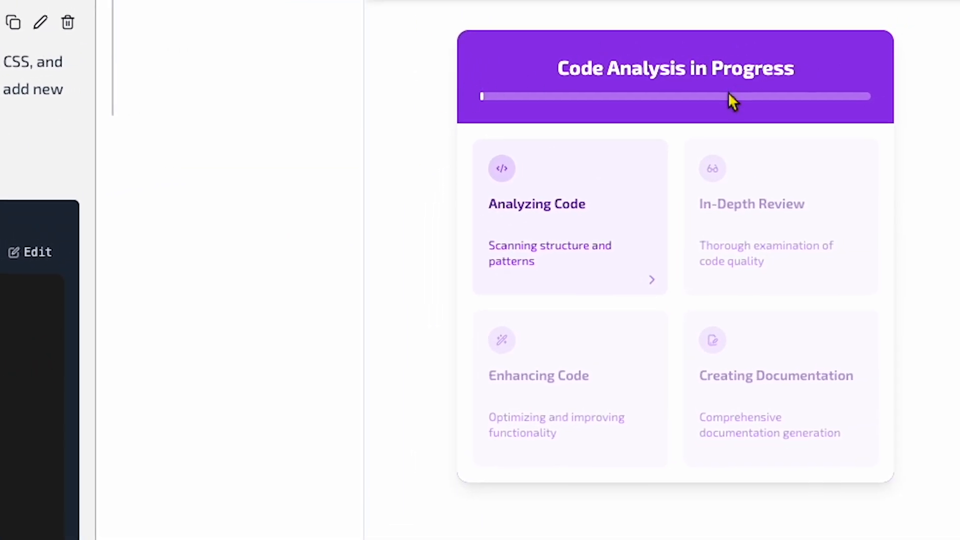
mouse_move(555, 169)
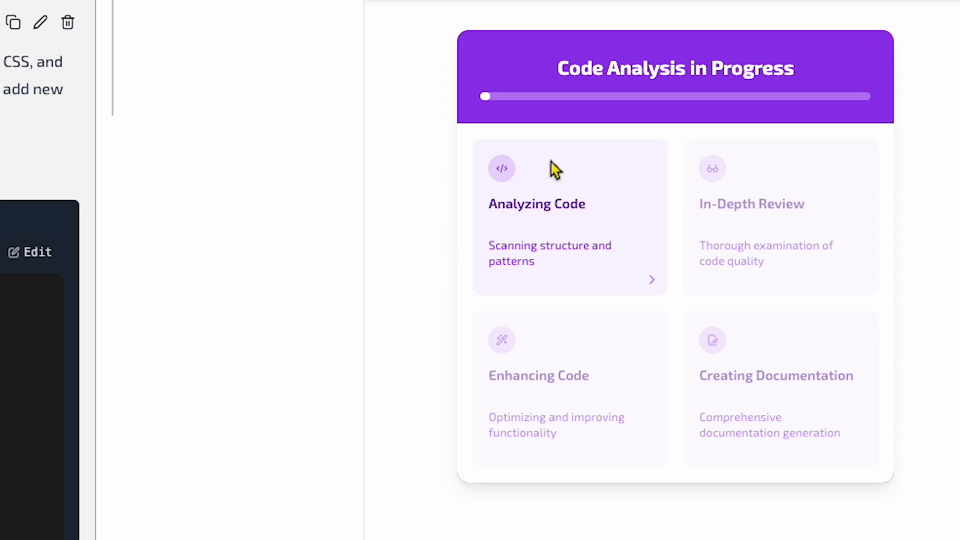
mouse_move(802, 174)
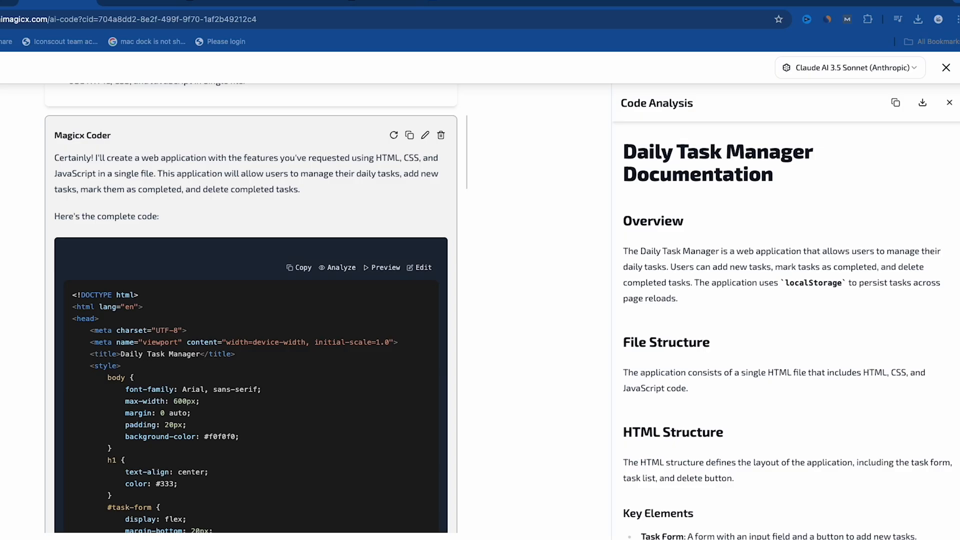
scroll("down", 3)
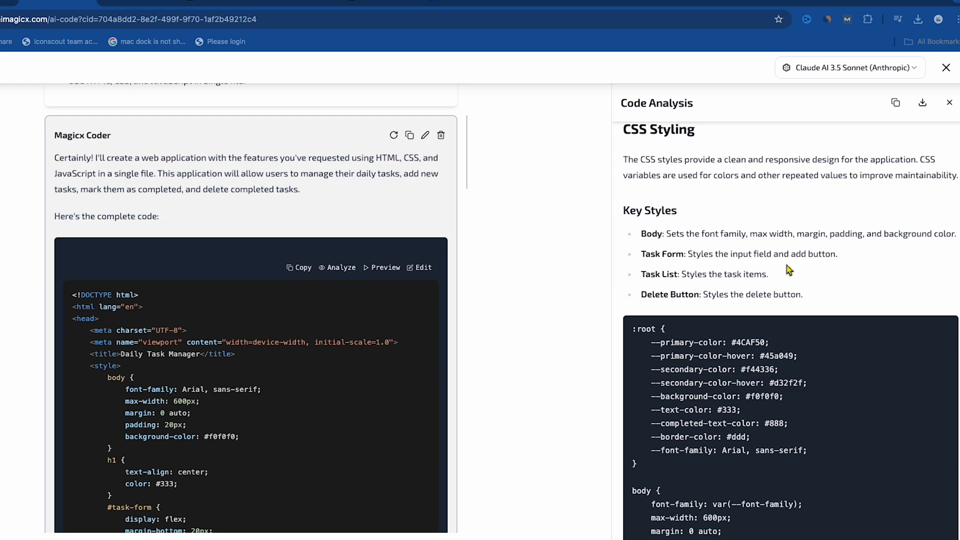
scroll("down", 3)
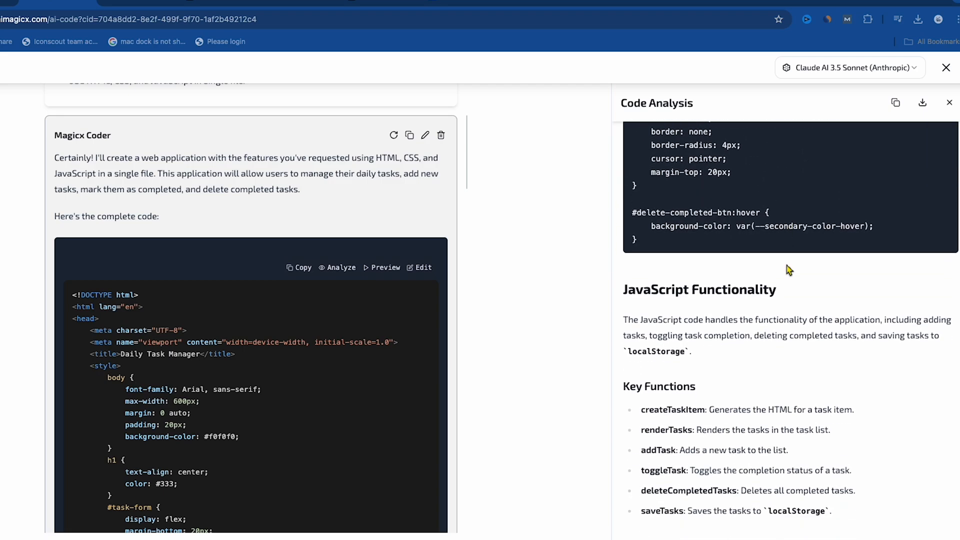
scroll("down", 3)
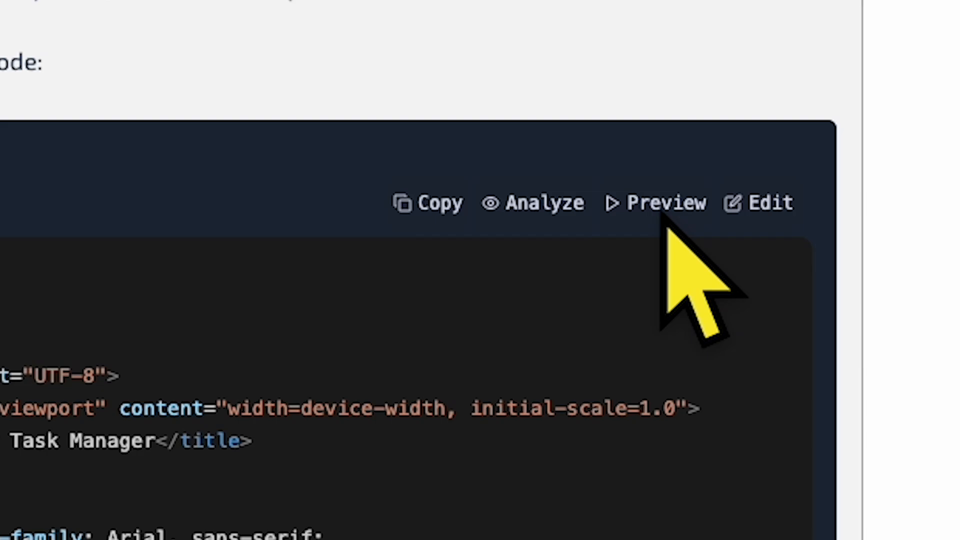
- Open the Live Preview of the Daily Task Manager app beside the analysis
left_click(660, 203)
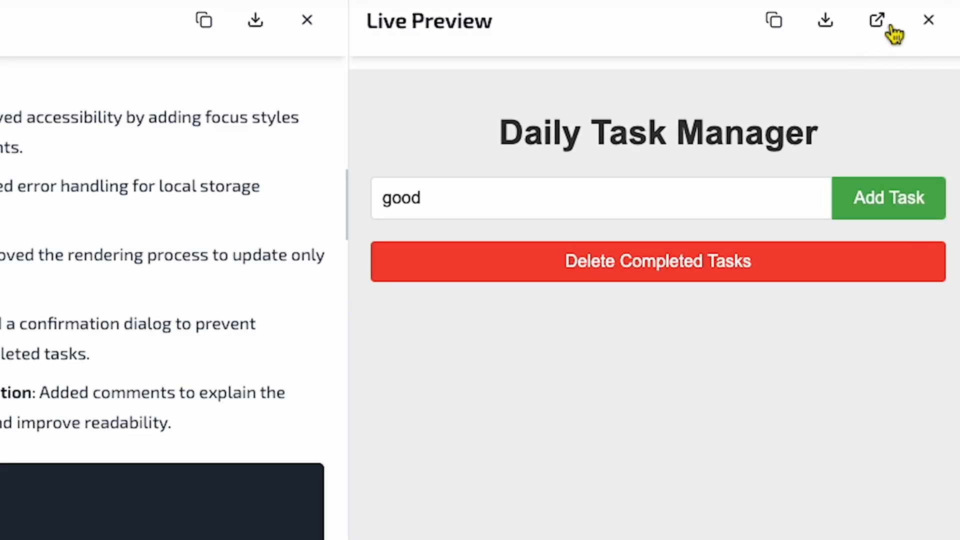
left_click(878, 20)
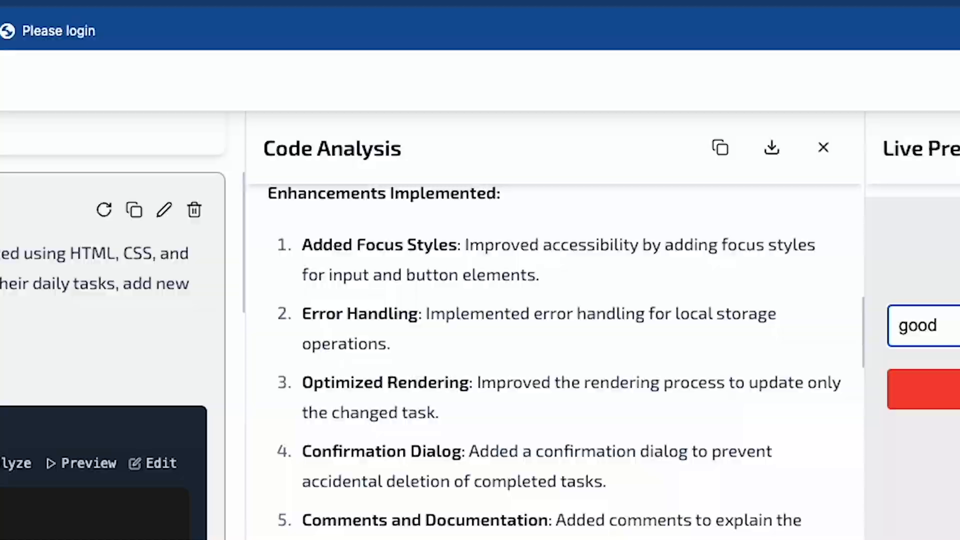
- Send 'add an edit option for each task' and review the updated code
left_click(822, 148)
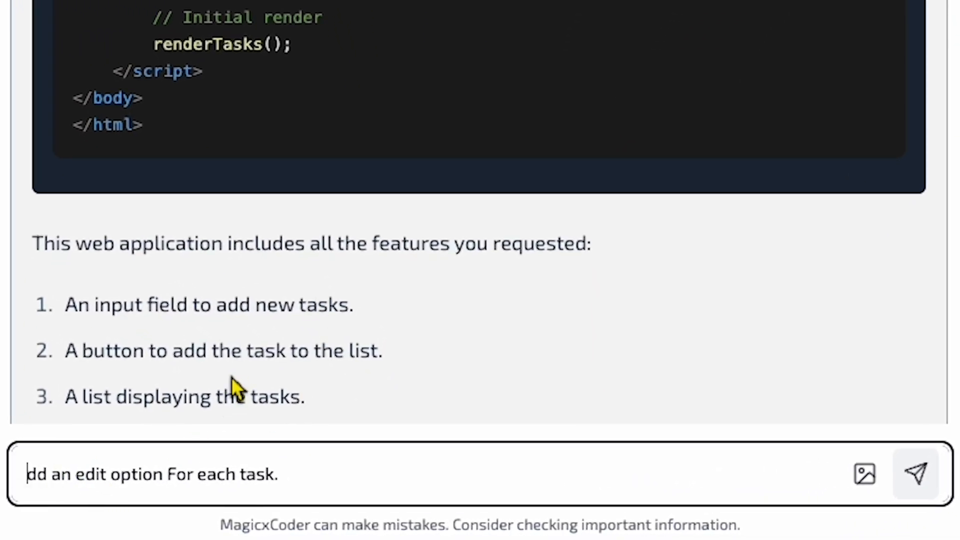
left_click(916, 474)
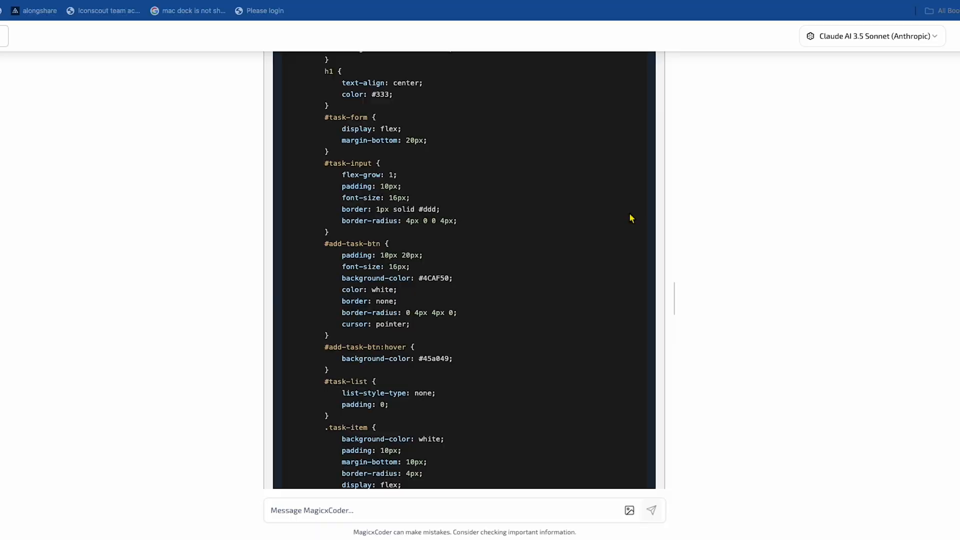
scroll("up", 3)
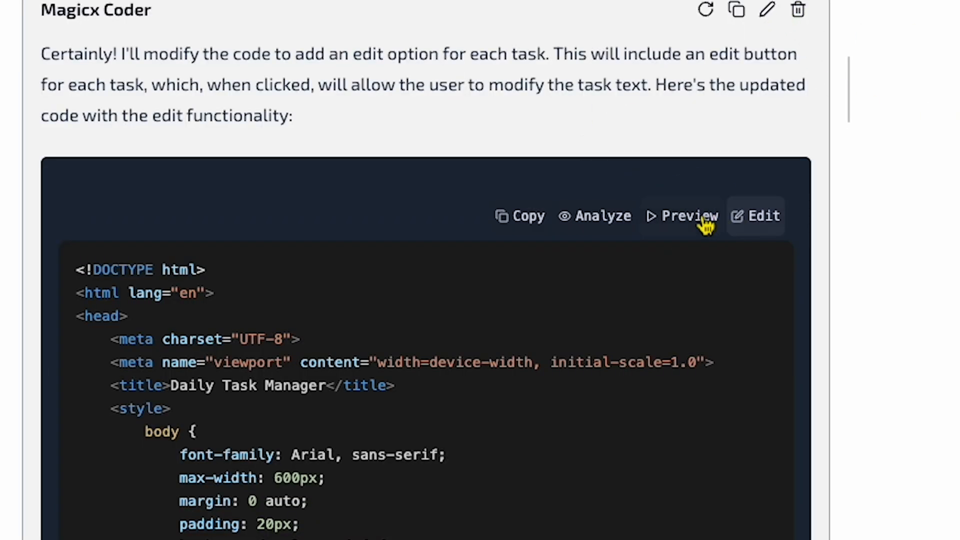
- Rename the first task to dsfsdf in the preview, then start a snake-game chat
left_click(691, 216)
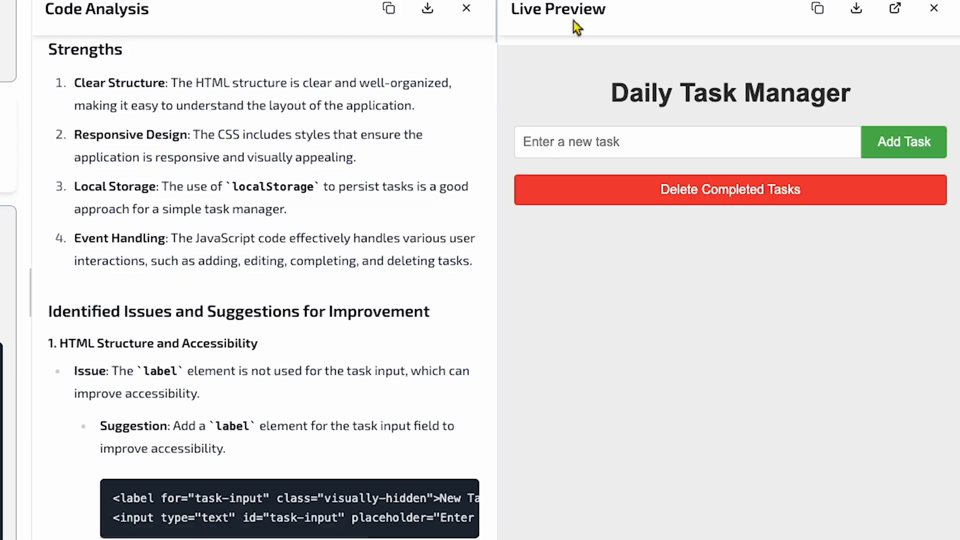
left_click(894, 8)
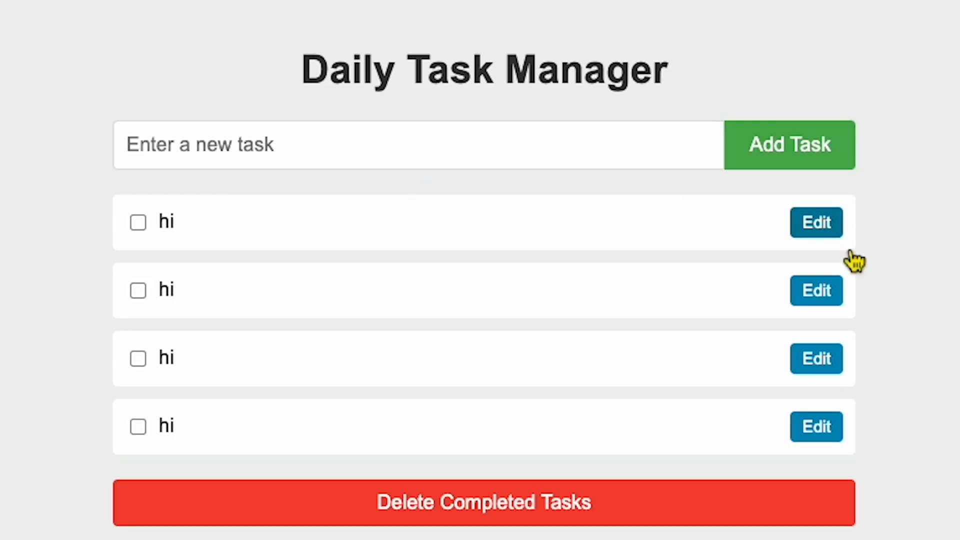
left_click(816, 222)
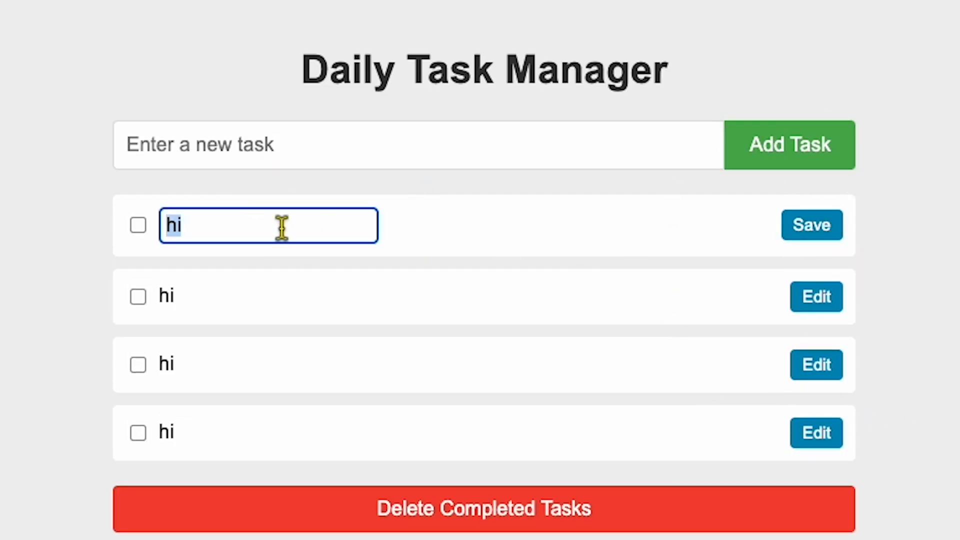
left_click(811, 225)
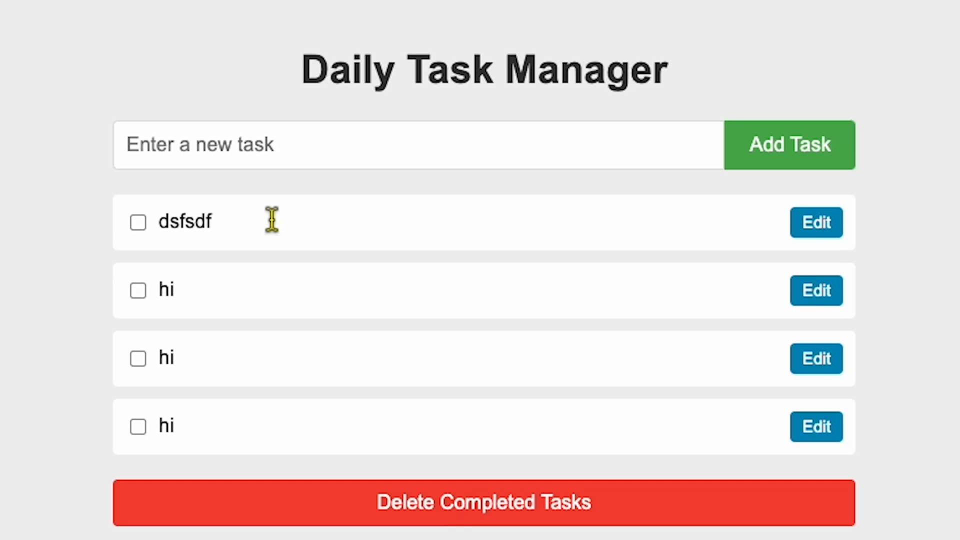
mouse_move(441, 270)
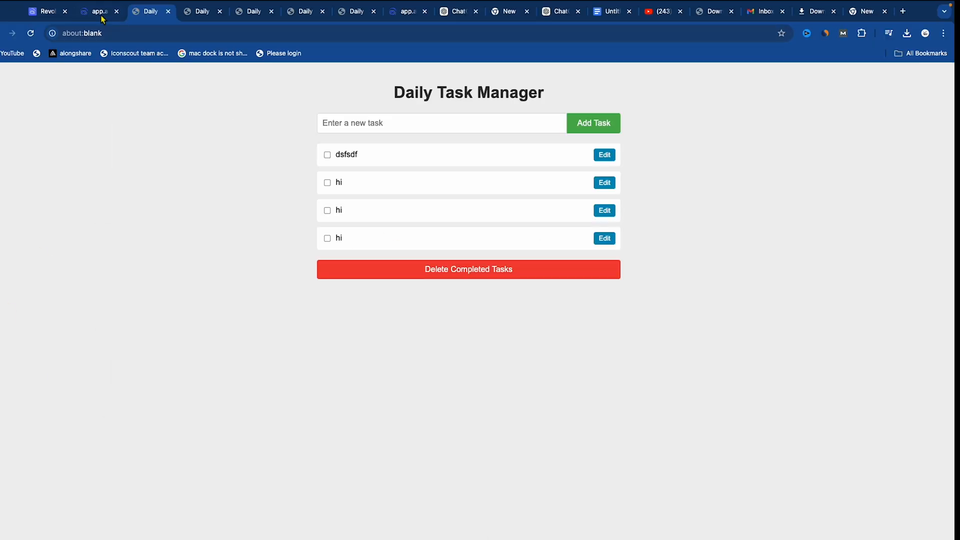
left_click(98, 11)
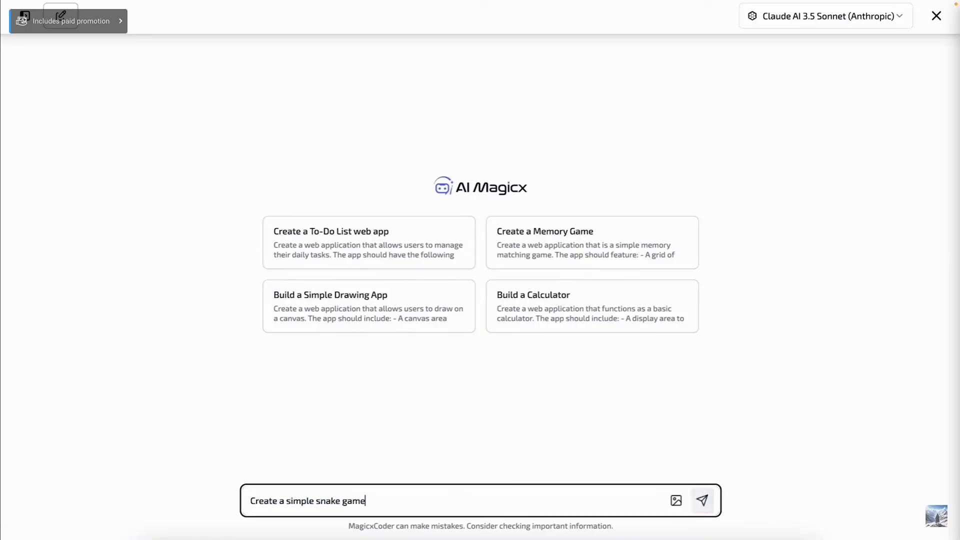
- Send the snake game prompt, review the generated code and check the model list
left_click(702, 500)
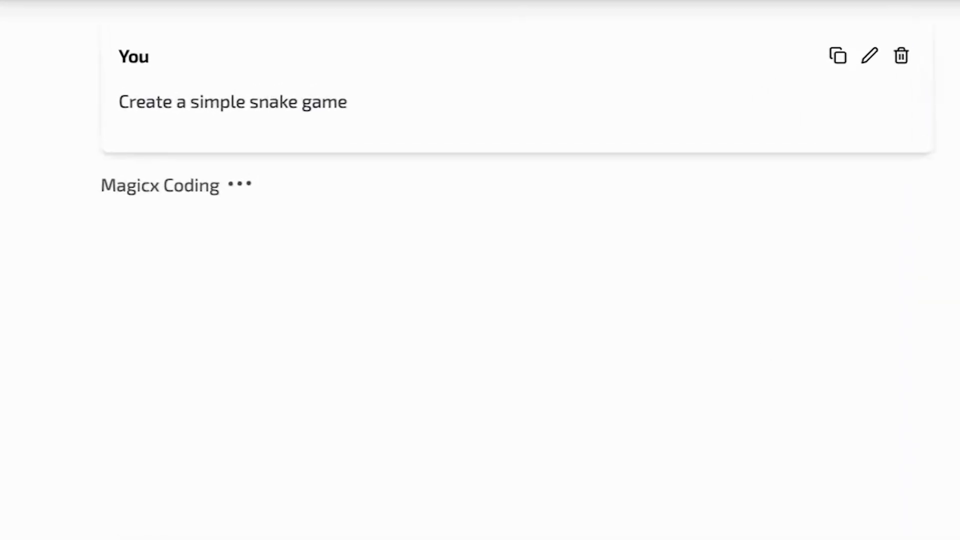
scroll("down", 3)
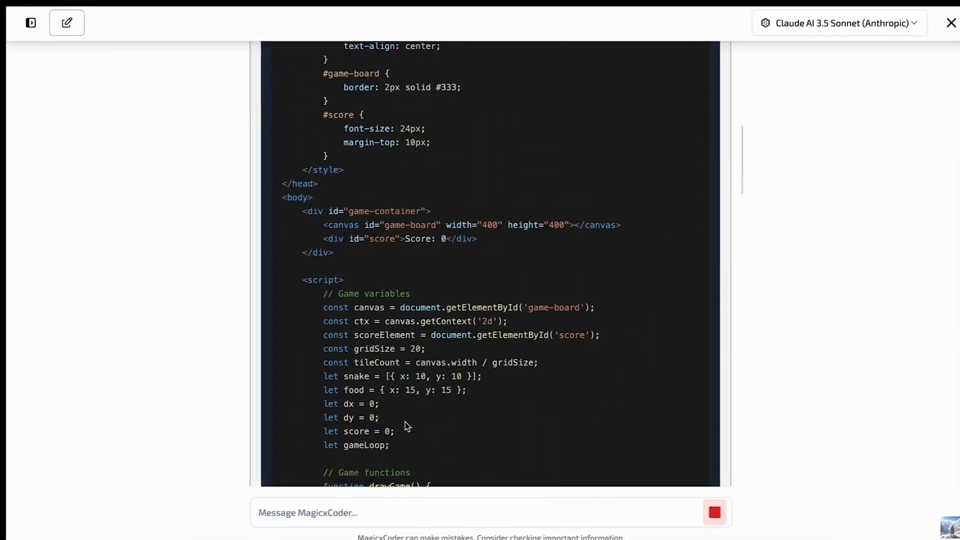
left_click(497, 239)
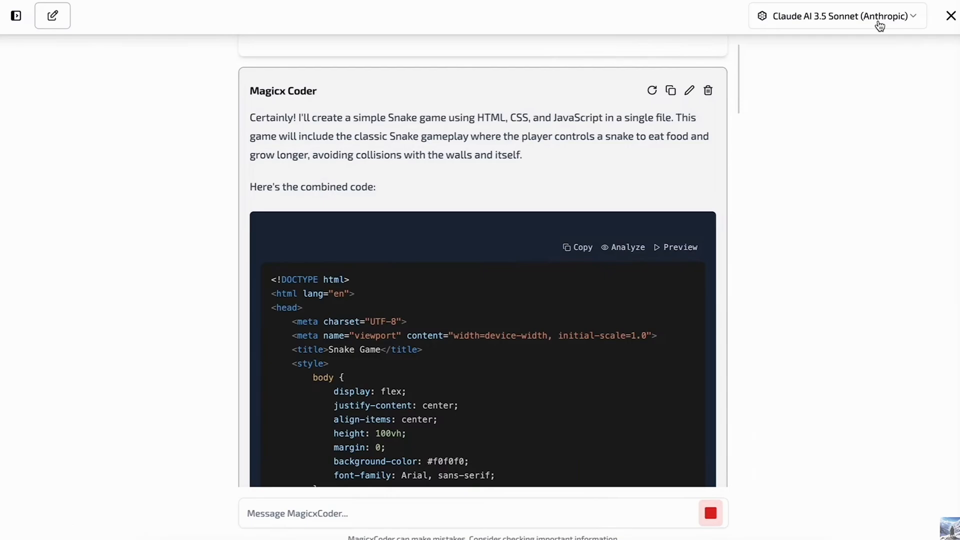
left_click(838, 16)
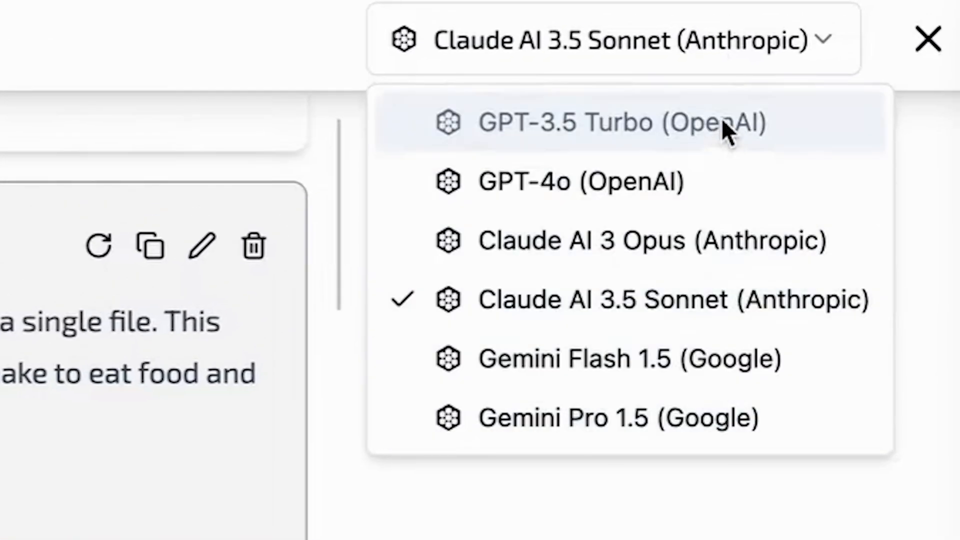
mouse_move(729, 68)
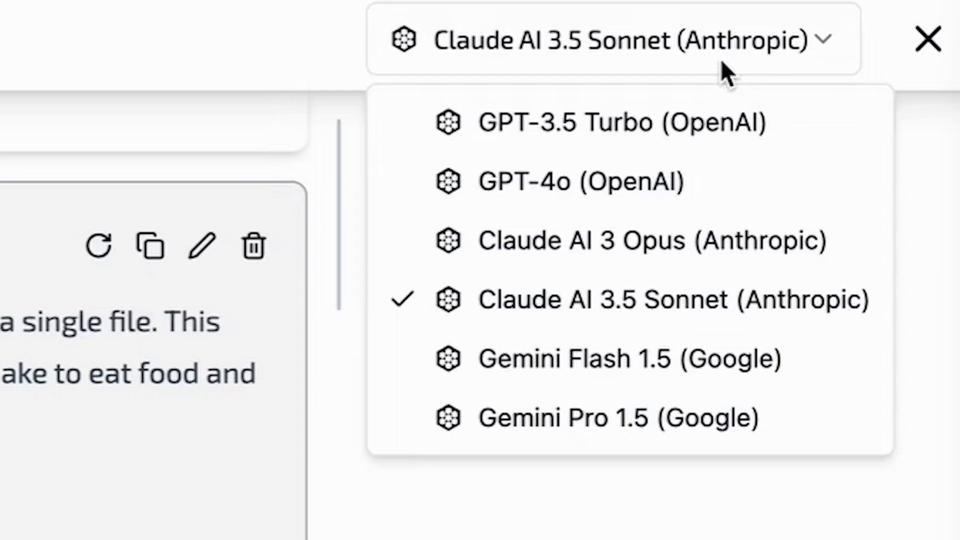
left_click(929, 39)
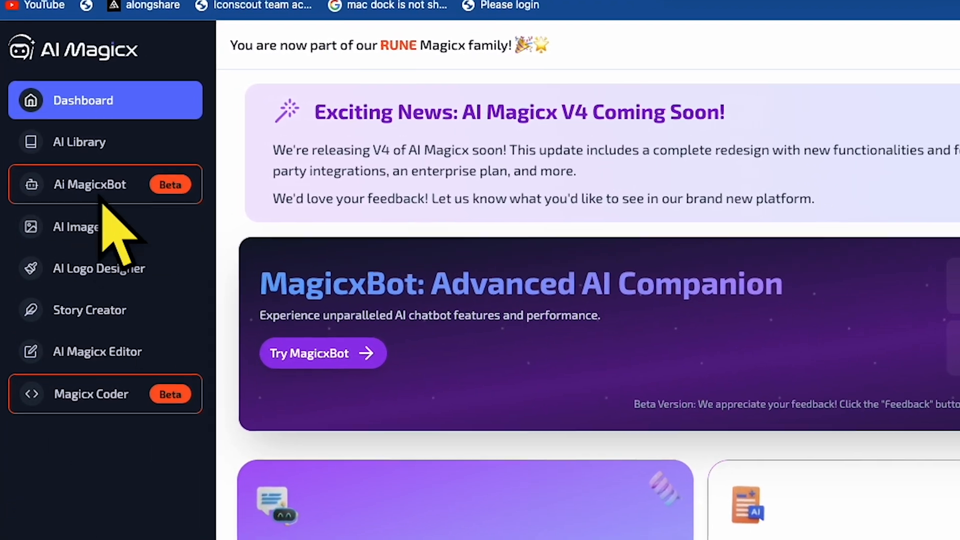
- Close Coder and open the AI Library card from the Dashboard
left_click(98, 268)
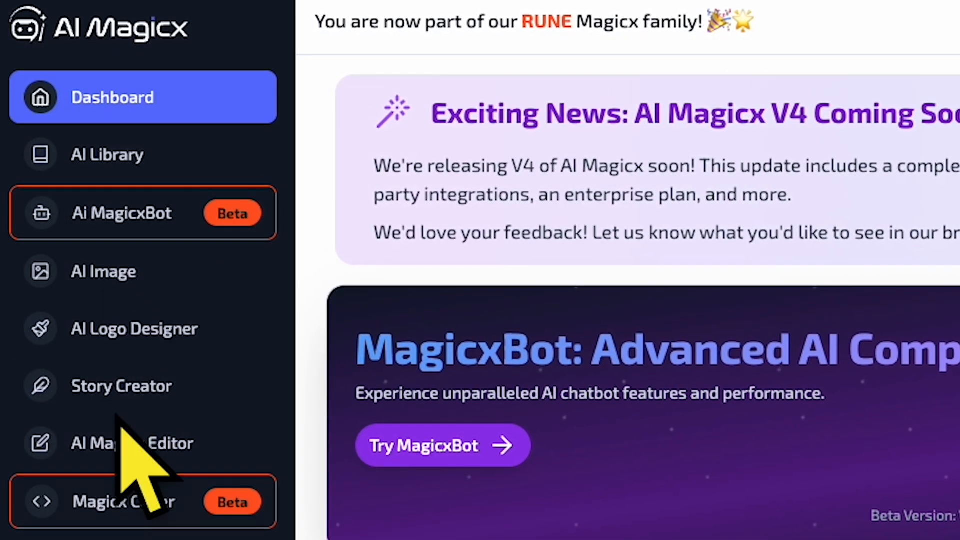
scroll("down", 3)
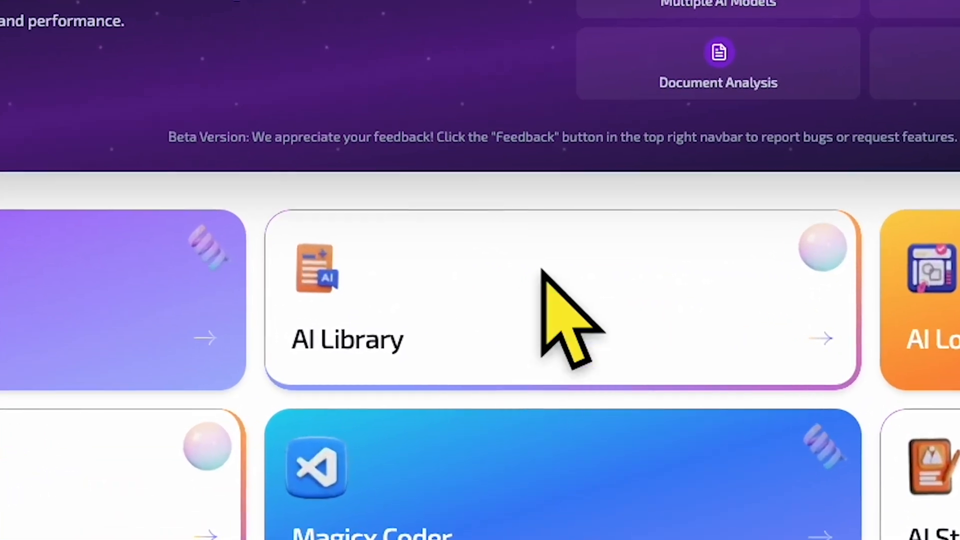
mouse_move(490, 343)
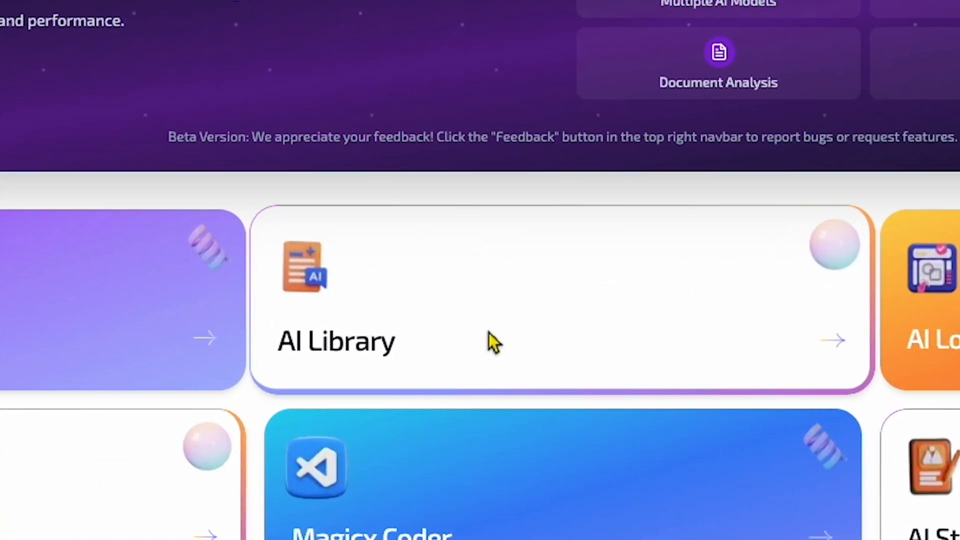
left_click(490, 341)
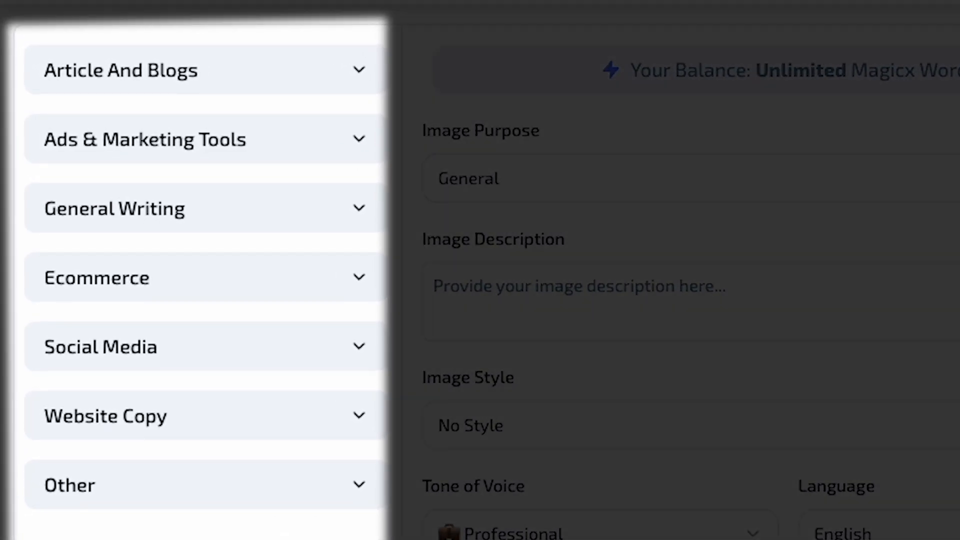
mouse_move(233, 73)
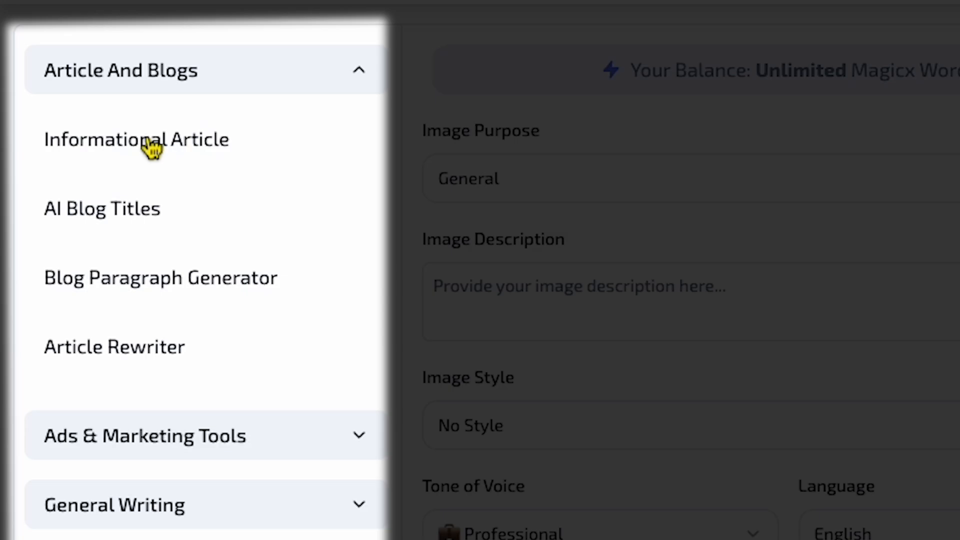
mouse_move(110, 276)
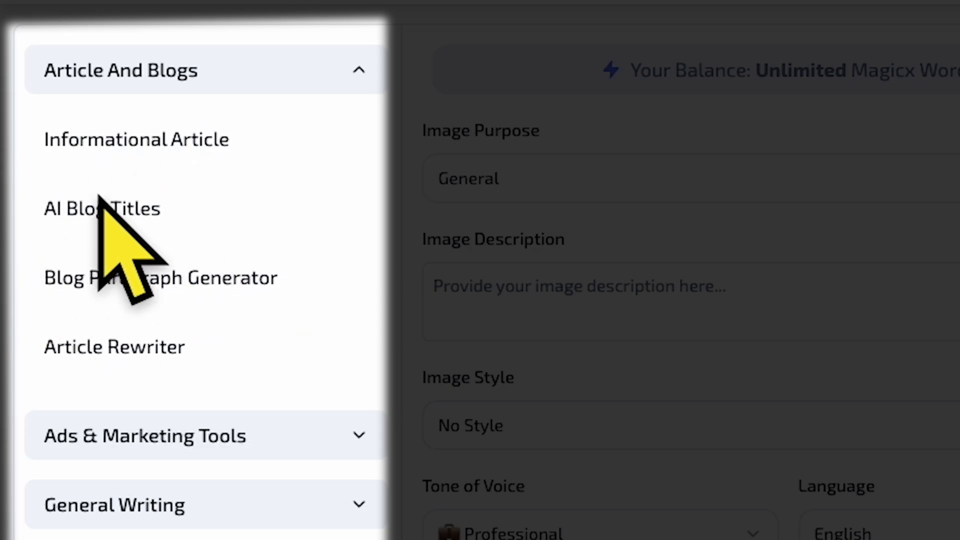
- Open the AI Blog Titles template under Article And Blogs
left_click(102, 208)
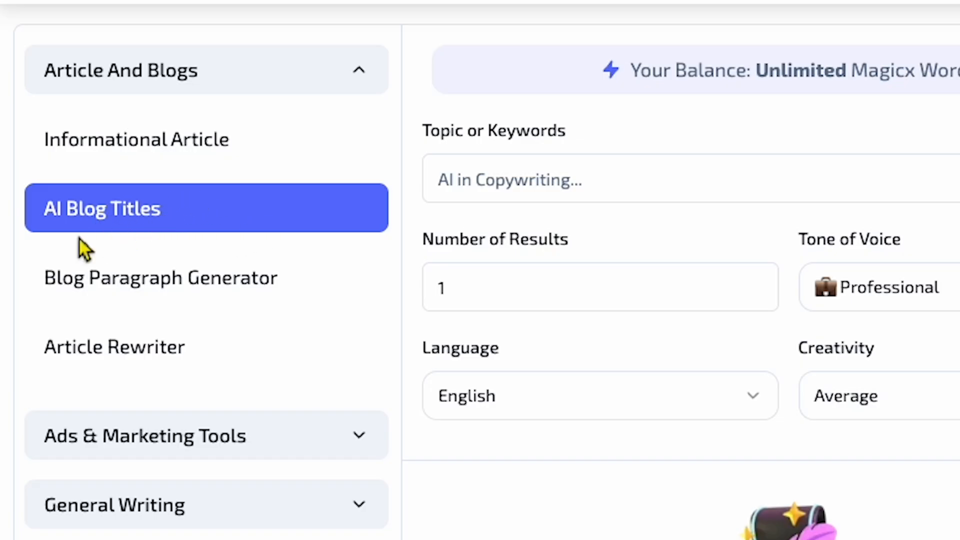
- Start a Blog Paragraph Generator draft on 'iPhone 16 vs. Google Pixel 9' with Long length
left_click(160, 277)
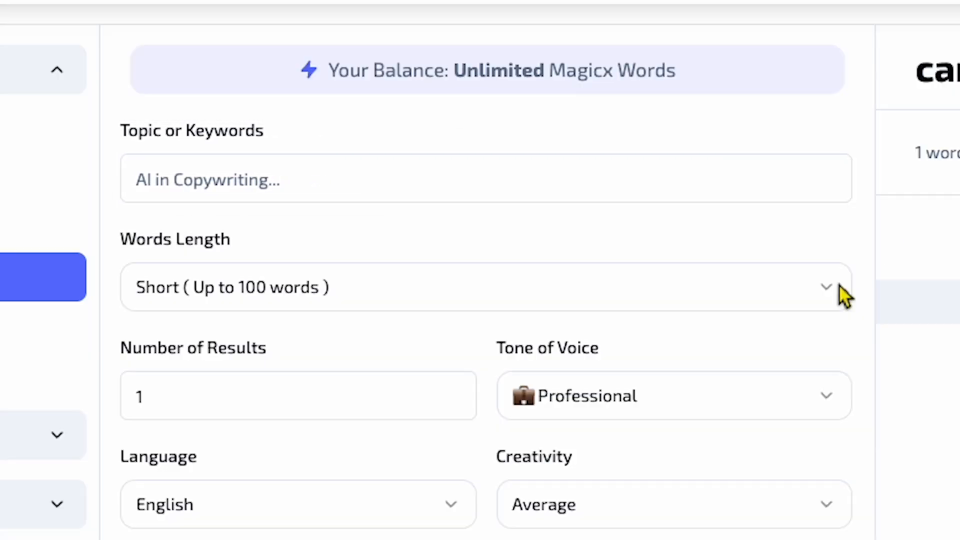
type("iPhone 16 vs. Google Pixel 9")
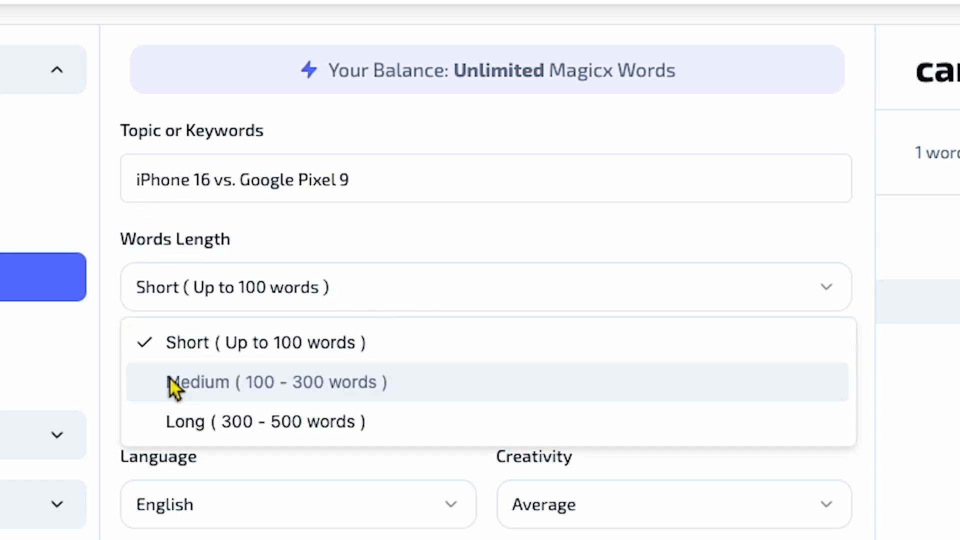
left_click(264, 421)
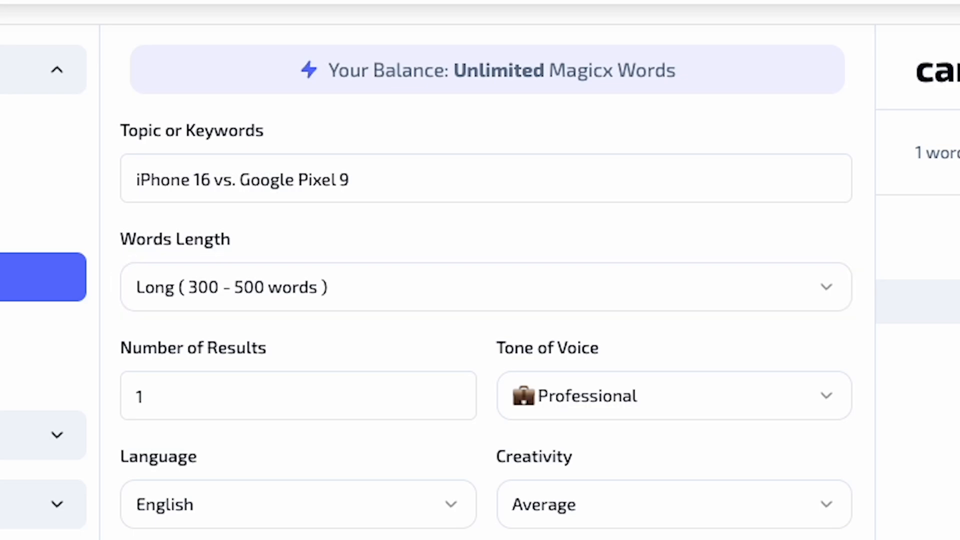
left_click(674, 395)
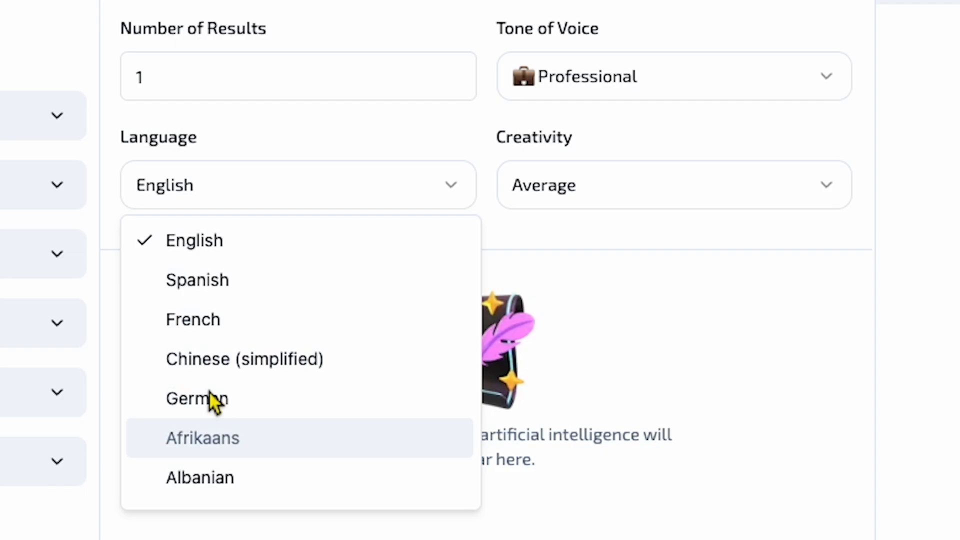
mouse_move(233, 316)
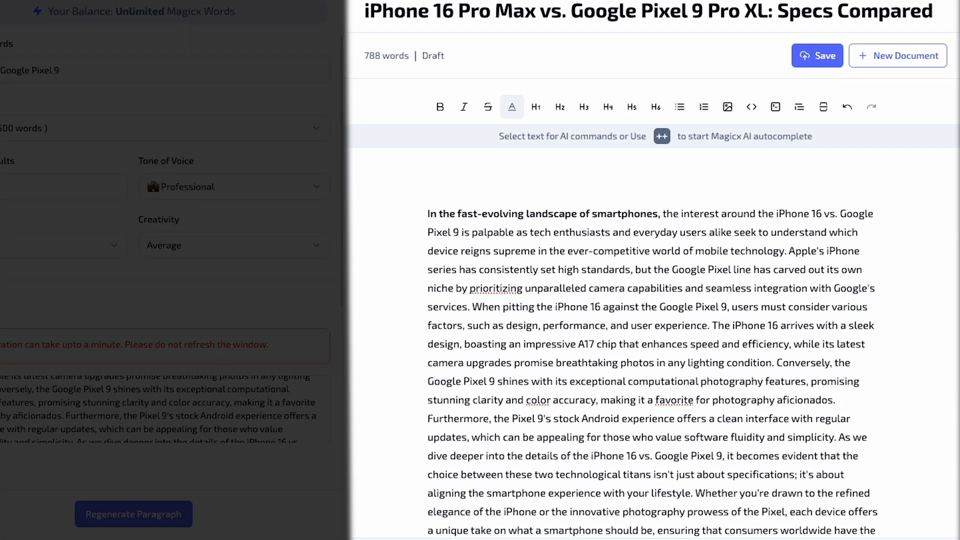
- Scroll through the generated iPhone 16 vs. Google Pixel 9 paragraph
scroll("down", 3)
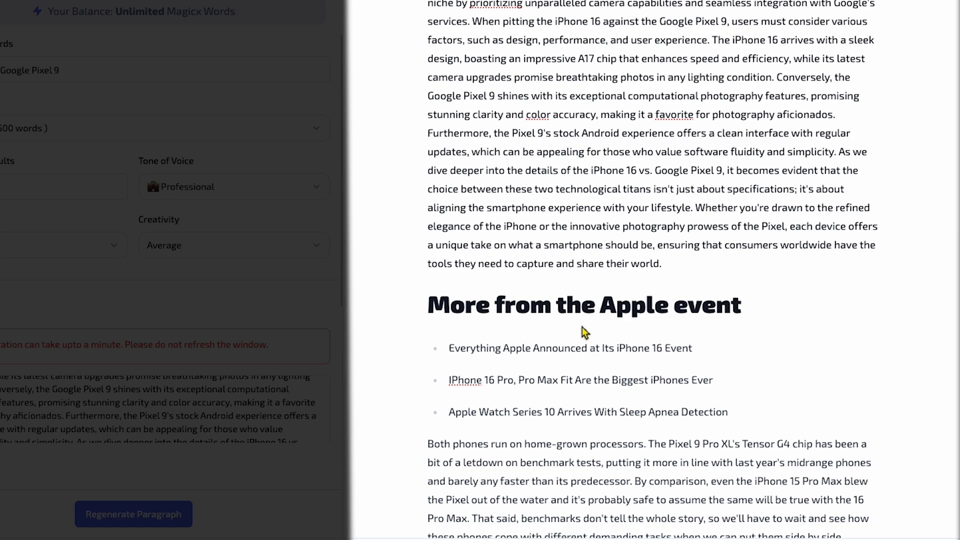
scroll("down", 3)
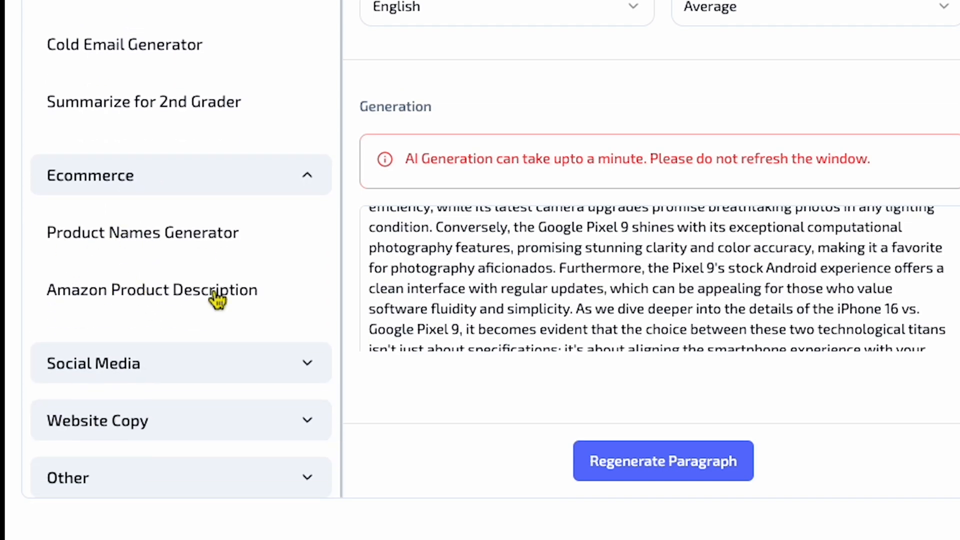
- Look at the AI Images generator, then go to the AI Magicx homepage
left_click(152, 290)
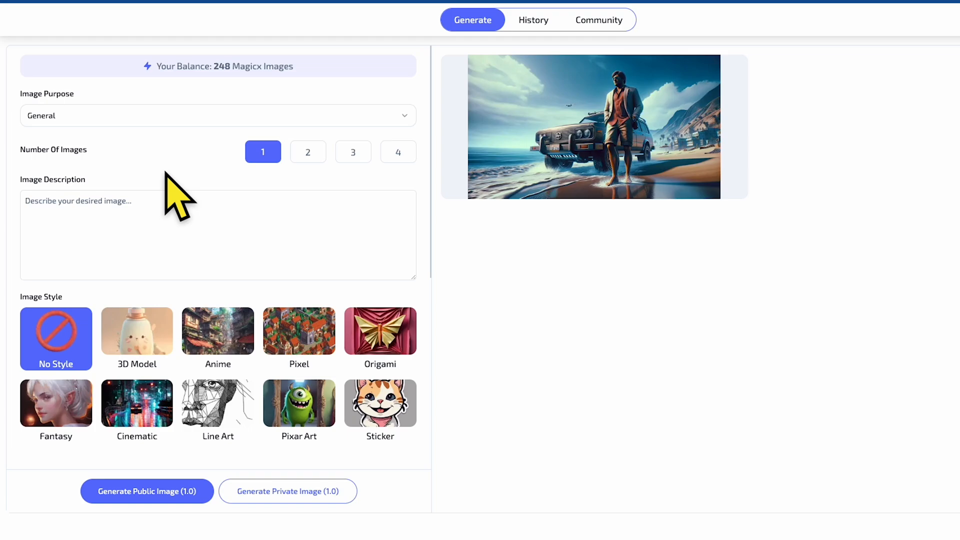
left_click(592, 126)
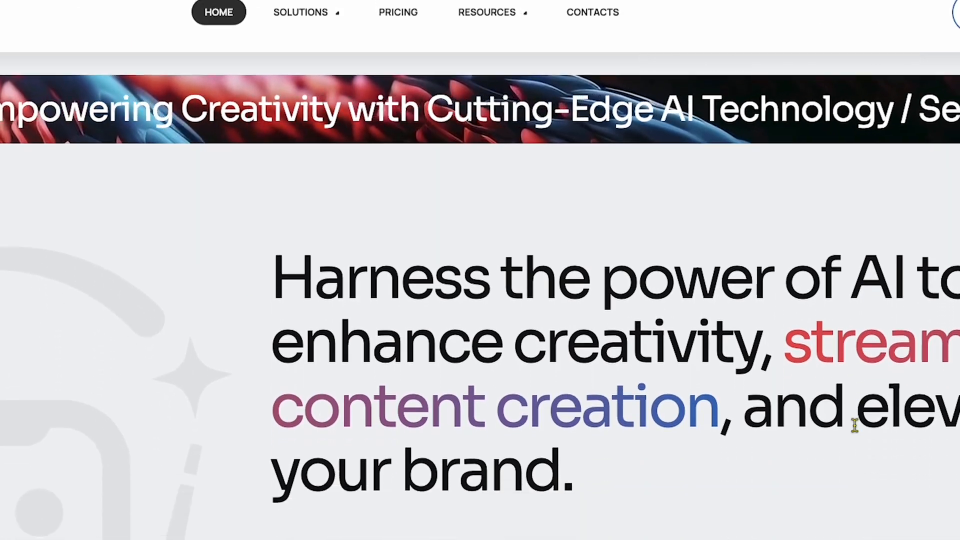
- Scroll through the aimagicx.com home page on the way to Pricing
scroll("down", 3)
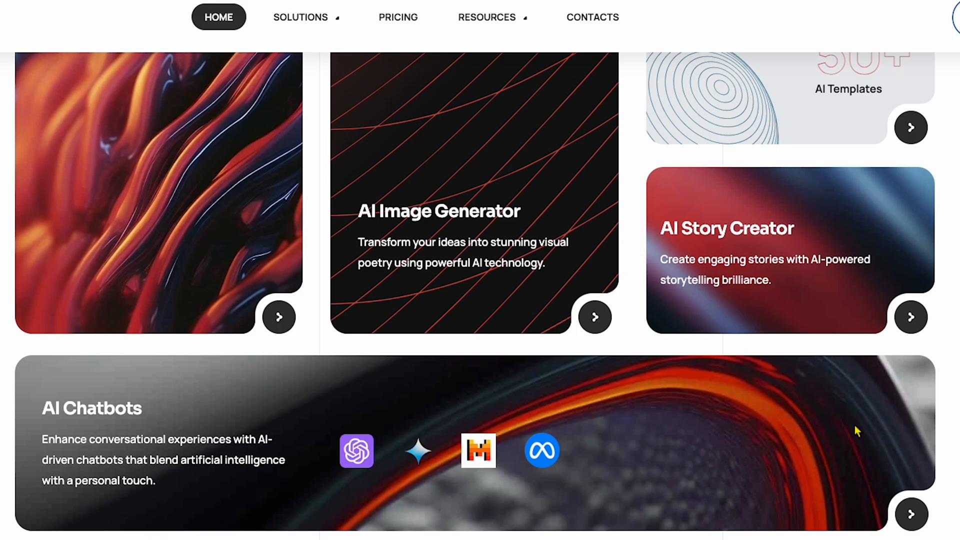
scroll("down", 3)
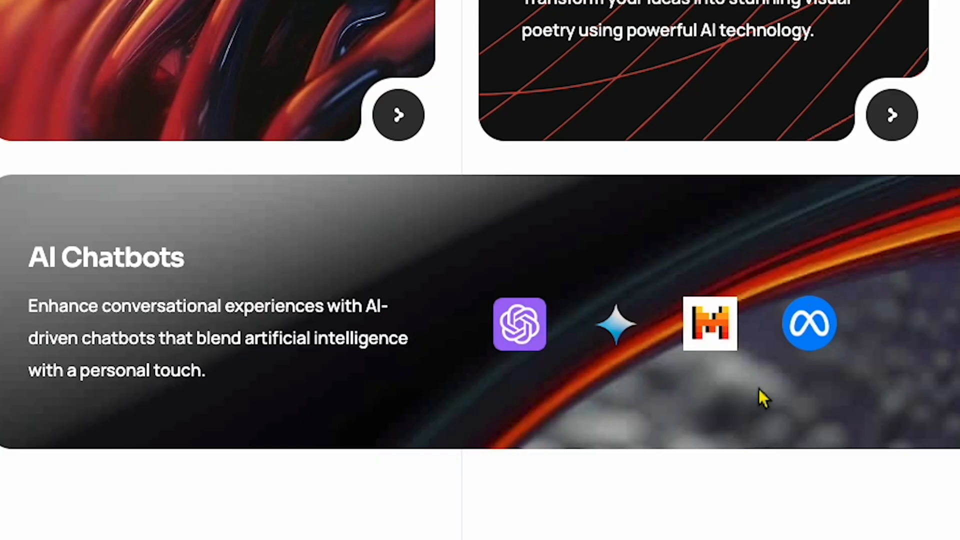
mouse_move(603, 420)
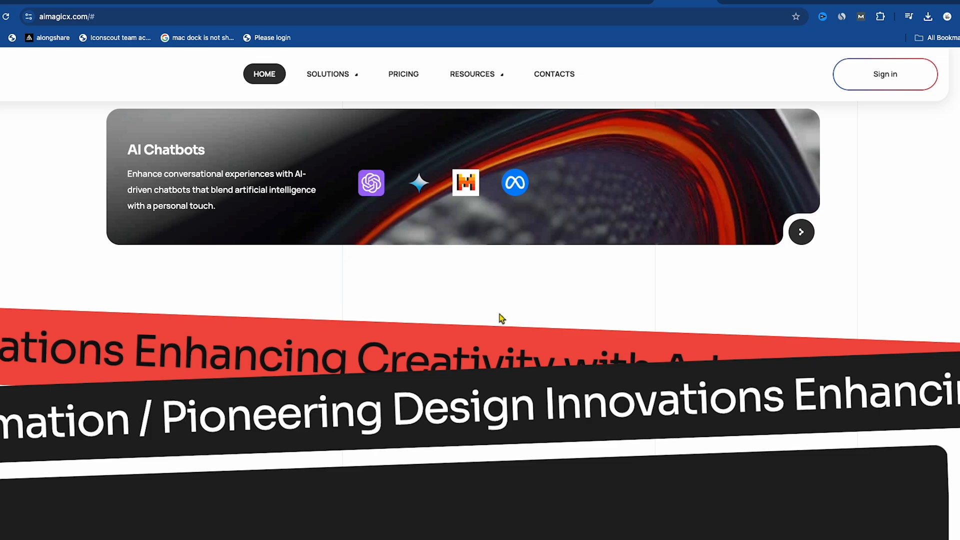
scroll("down", 3)
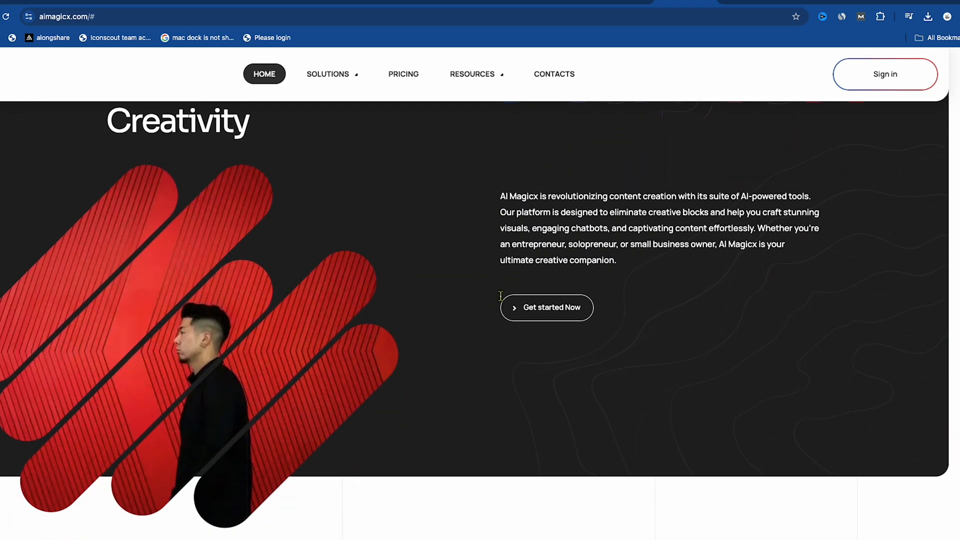
scroll("down", 3)
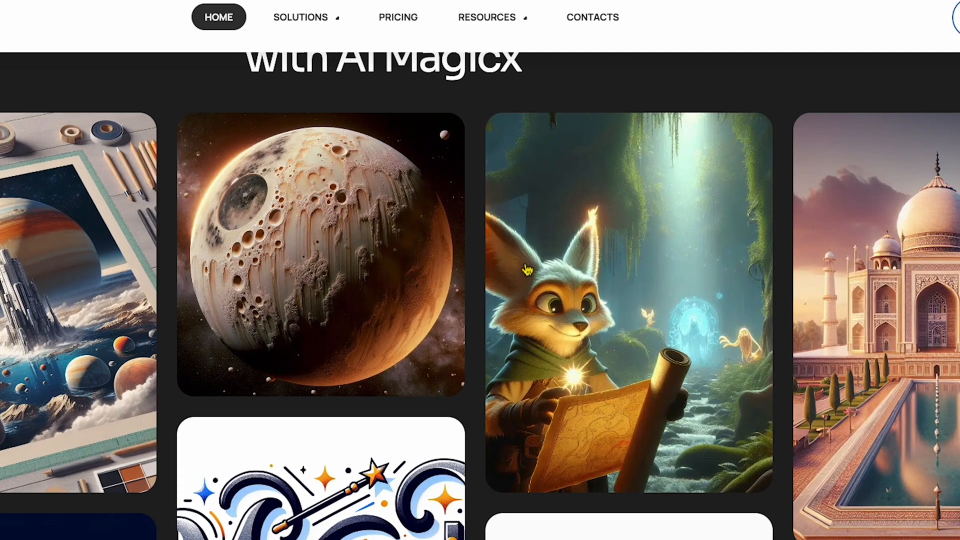
scroll("down", 3)
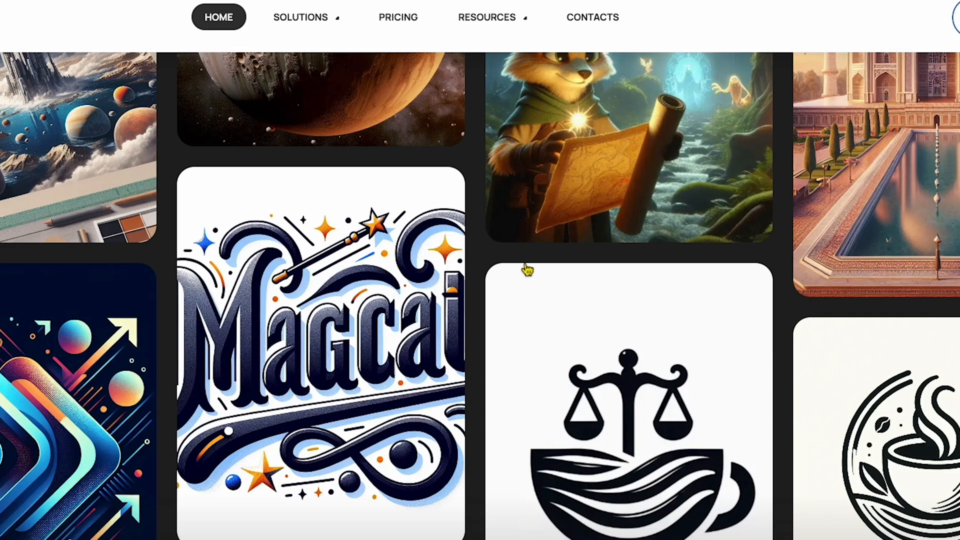
scroll("down", 3)
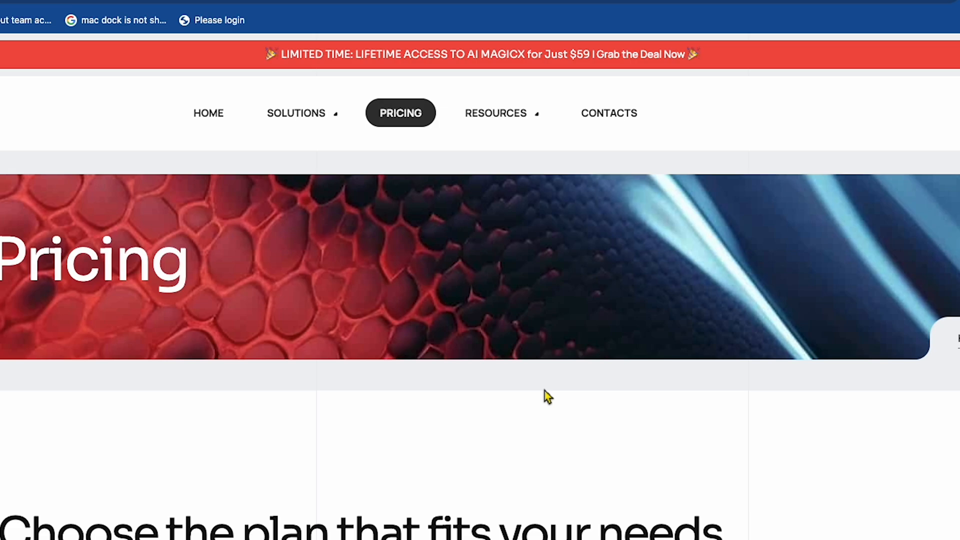
- Switch plans to Lifetime and compare Spark $59, Myst $89 and Rune $139
scroll("down", 3)
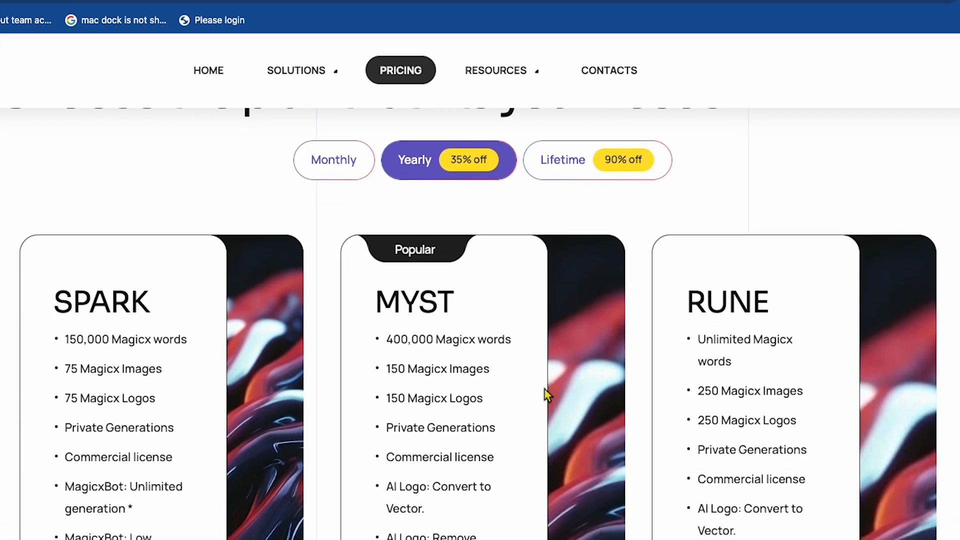
left_click(334, 160)
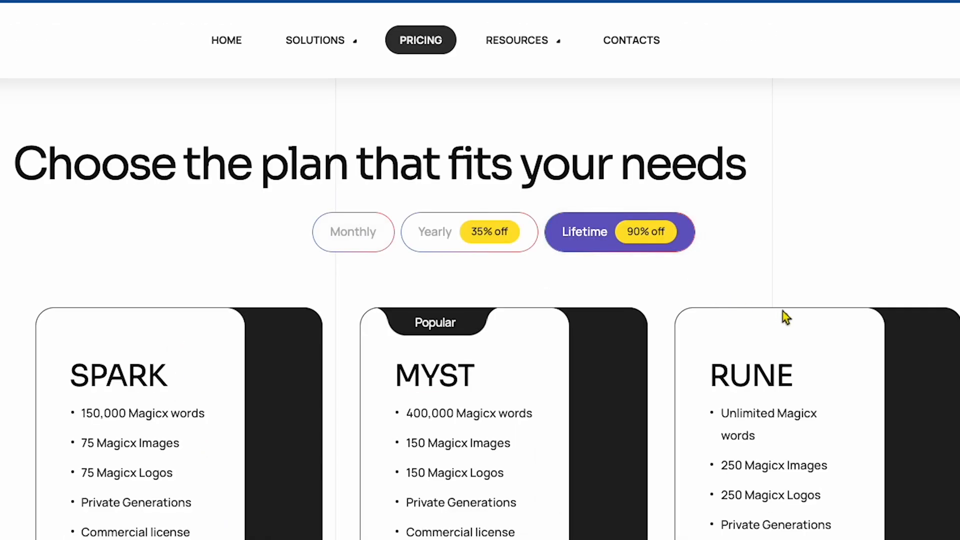
scroll("down", 3)
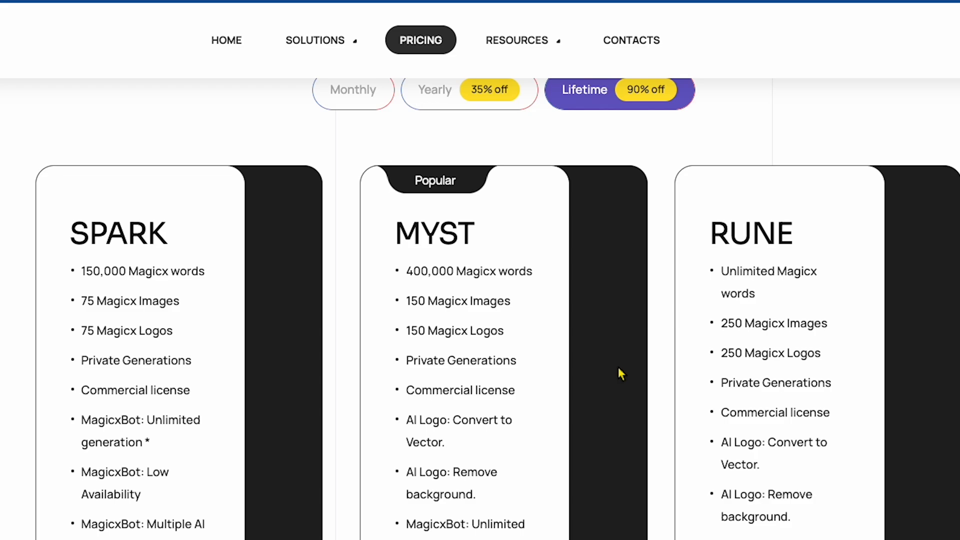
scroll("down", 3)
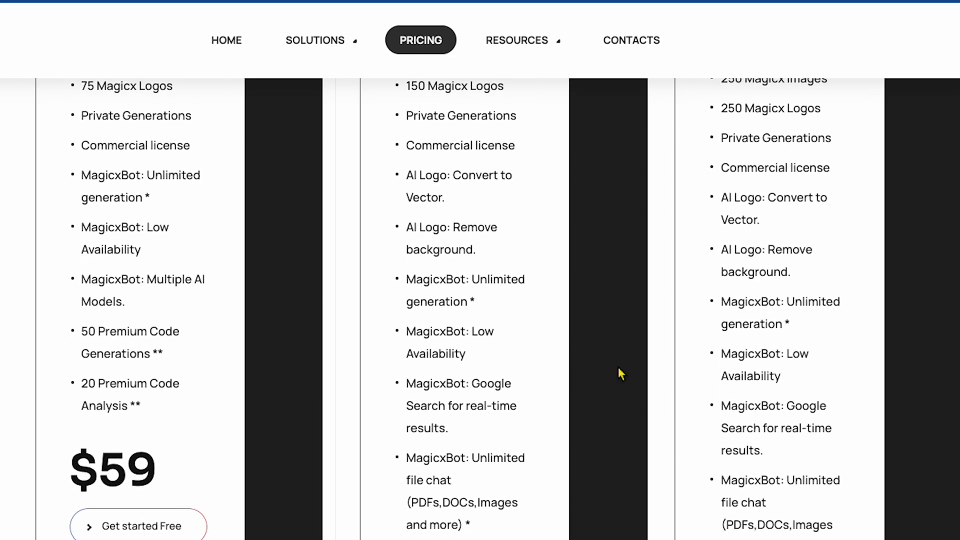
scroll("down", 3)
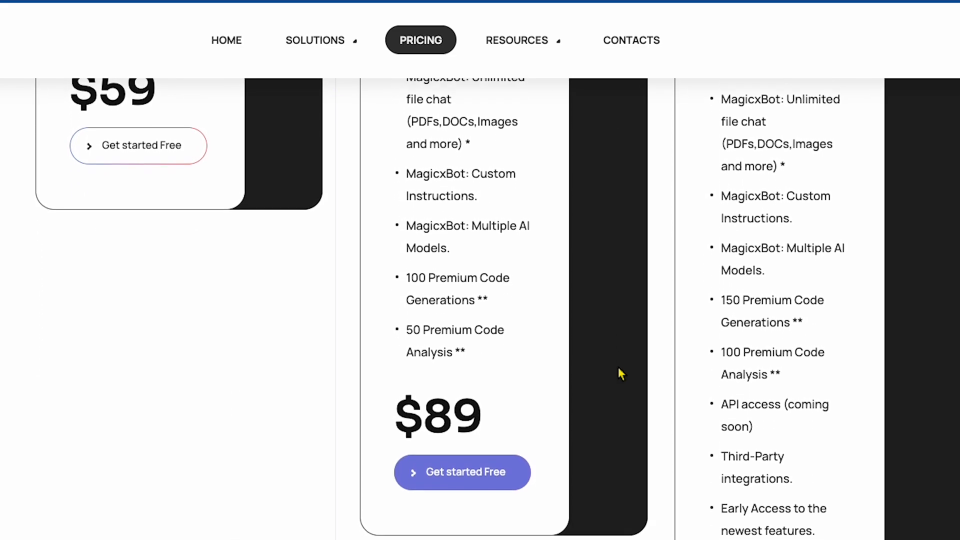
scroll("up", 3)
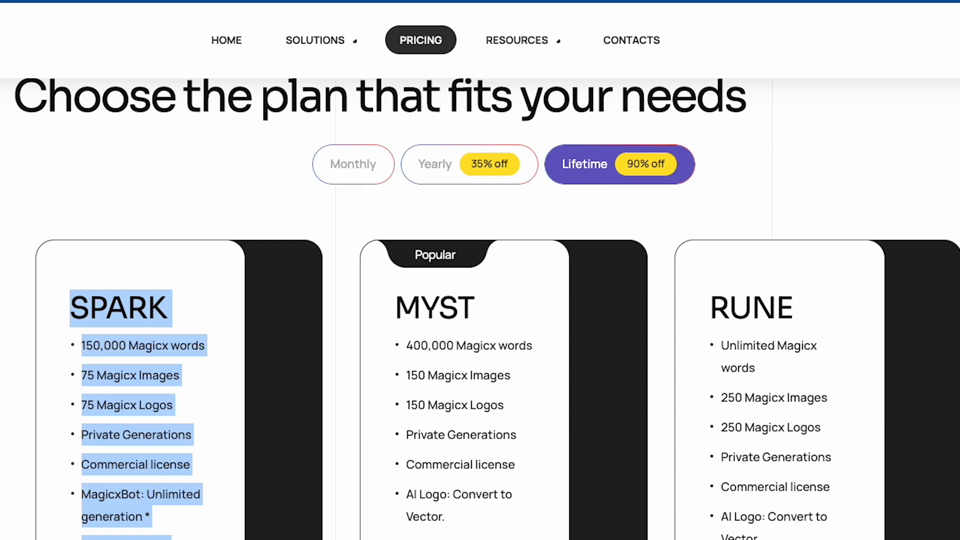
scroll("down", 3)
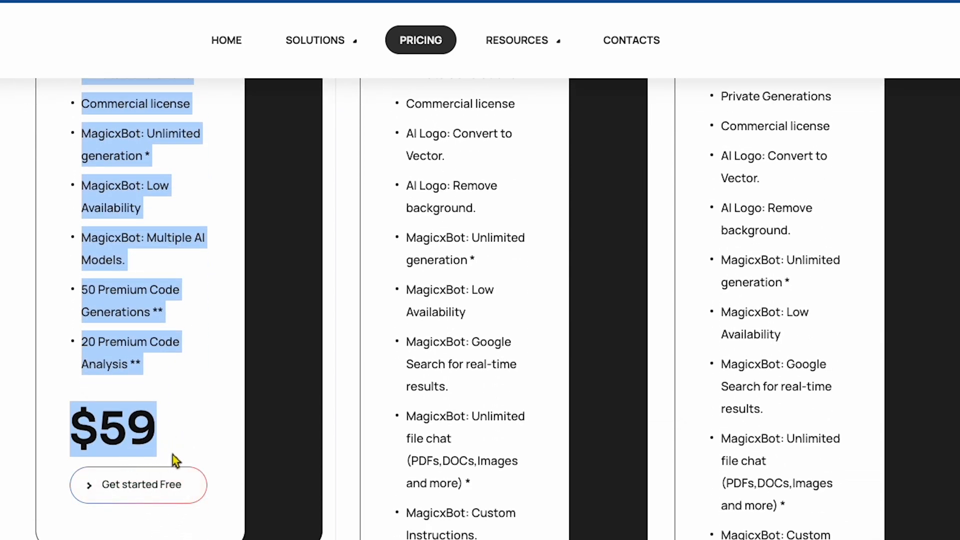
scroll("down", 3)
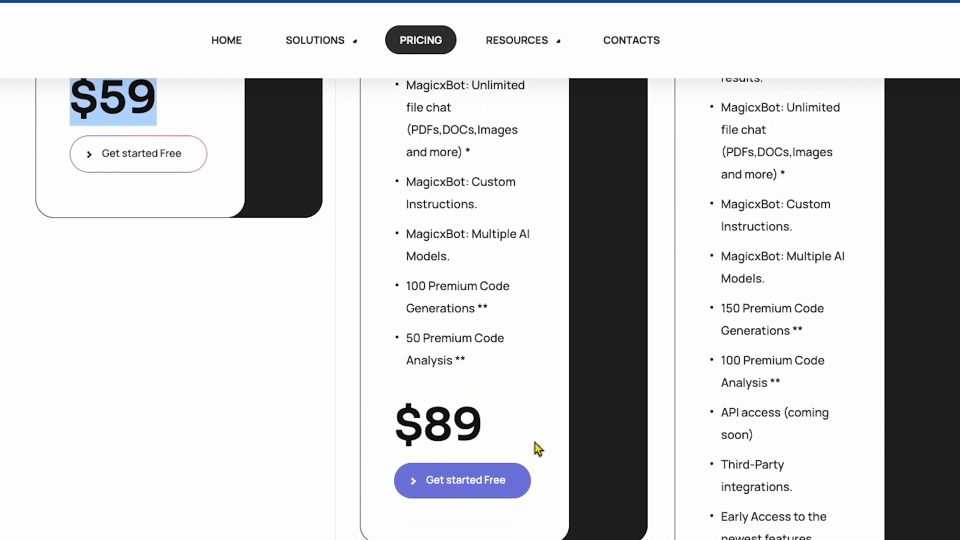
scroll("down", 3)
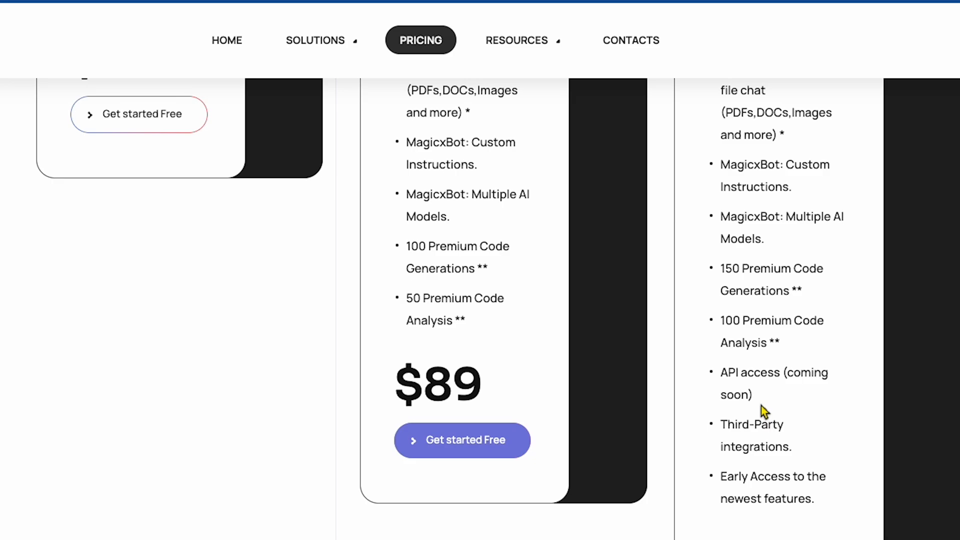
scroll("up", 3)
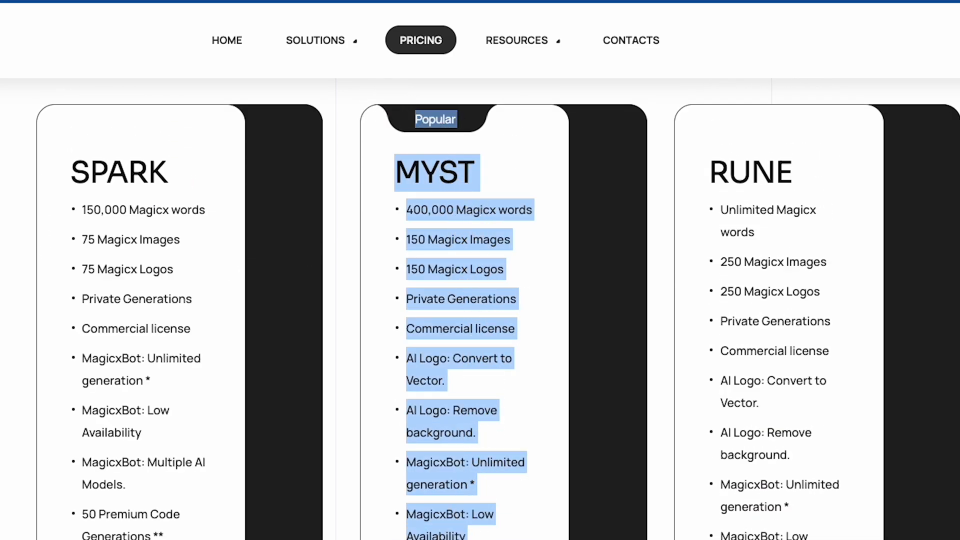
scroll("down", 3)
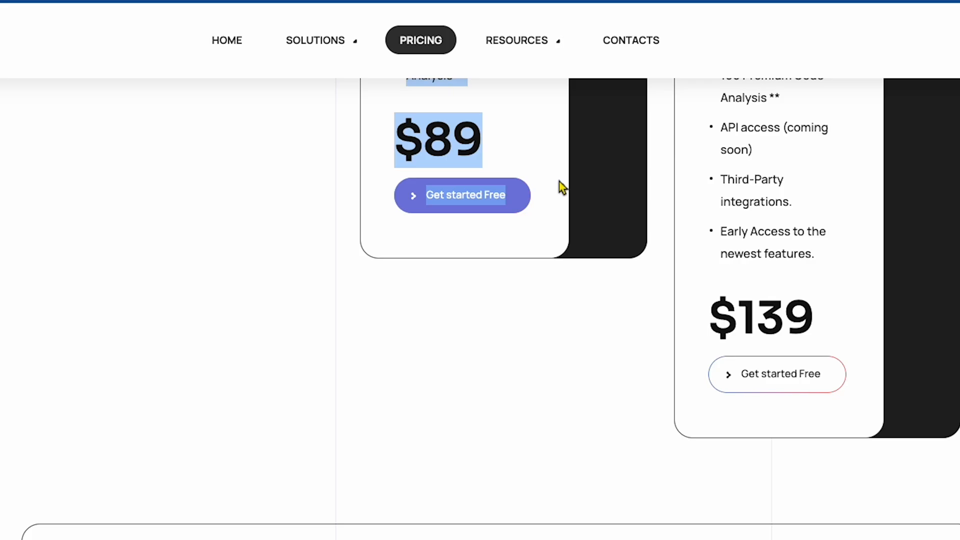